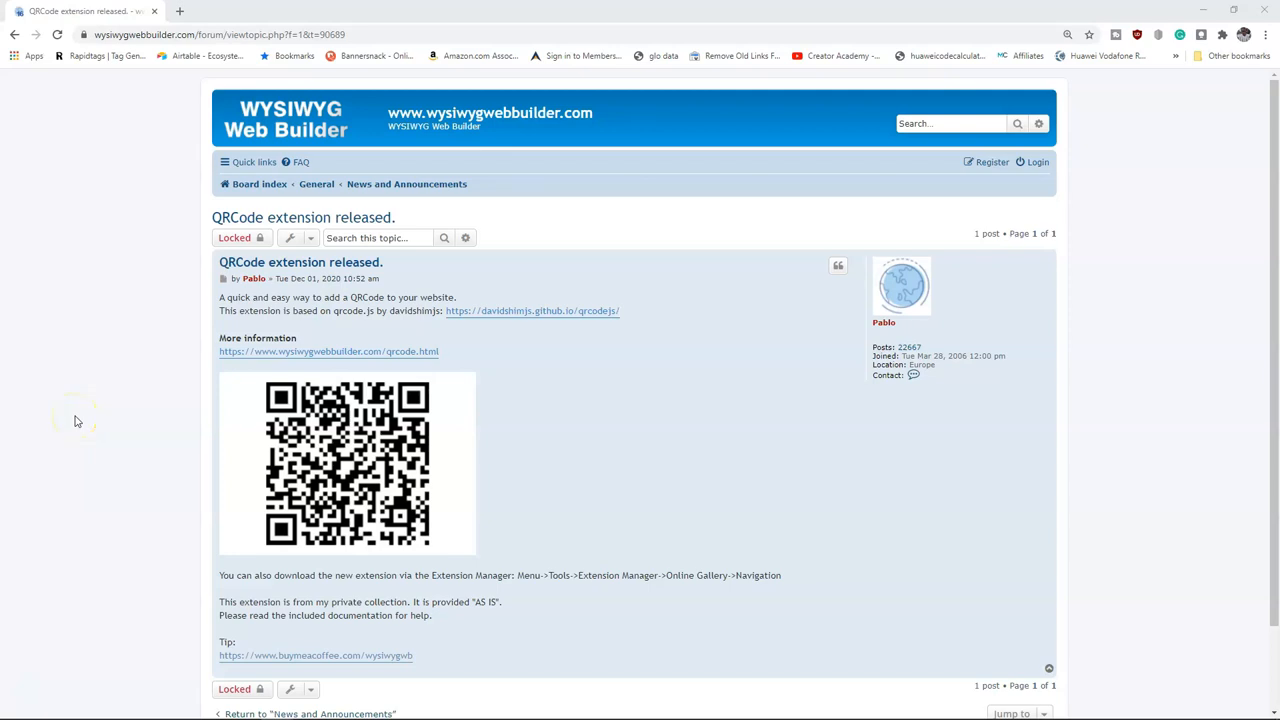
mouse_move(136, 304)
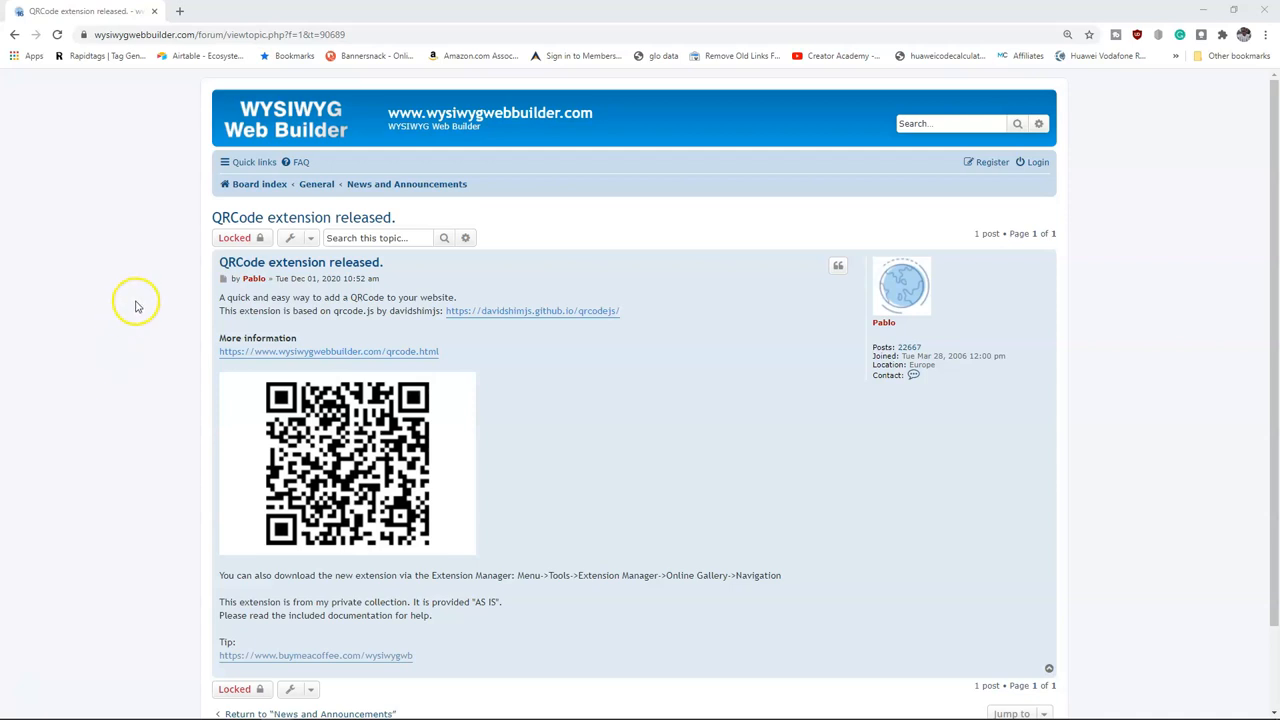
mouse_move(300, 262)
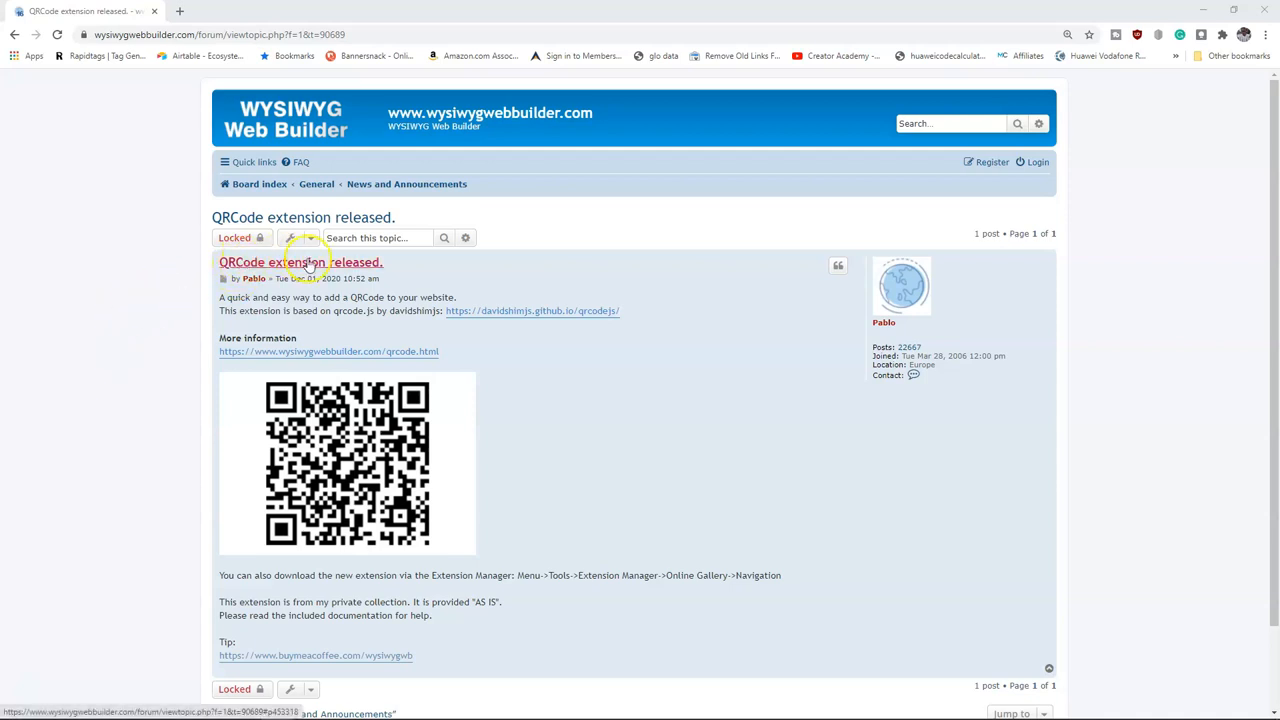
mouse_move(490, 576)
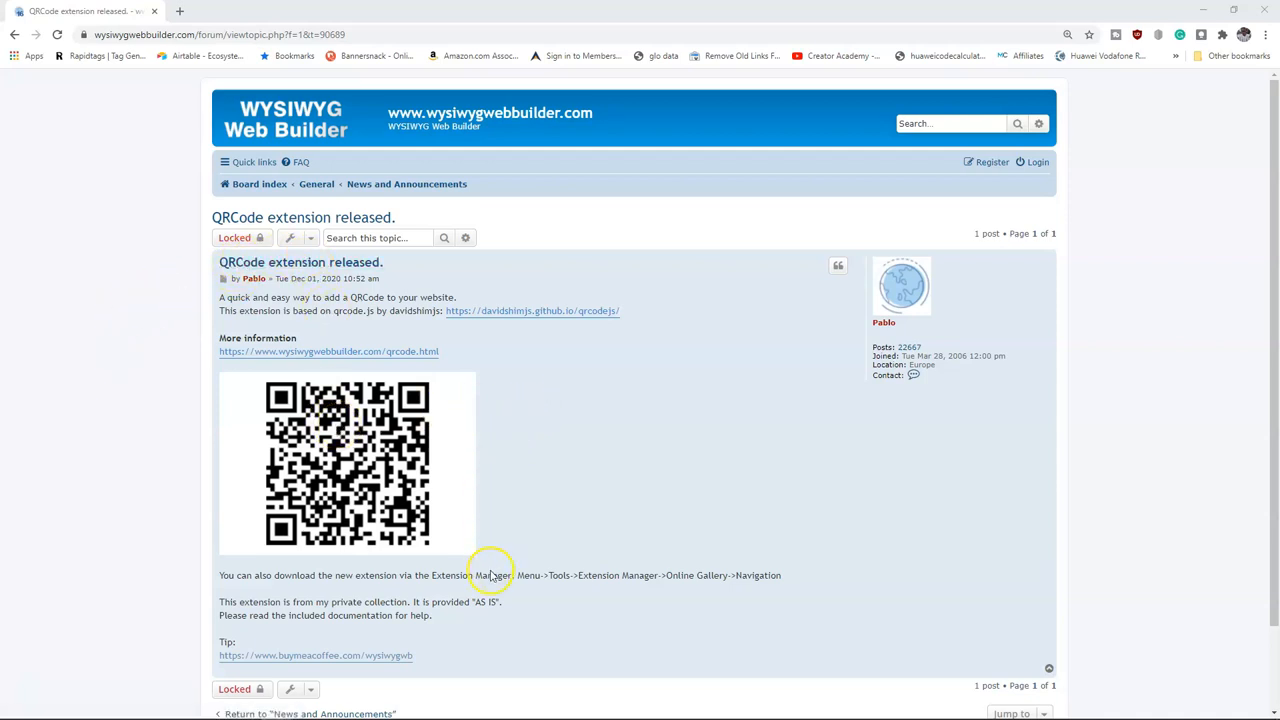
mouse_move(344, 456)
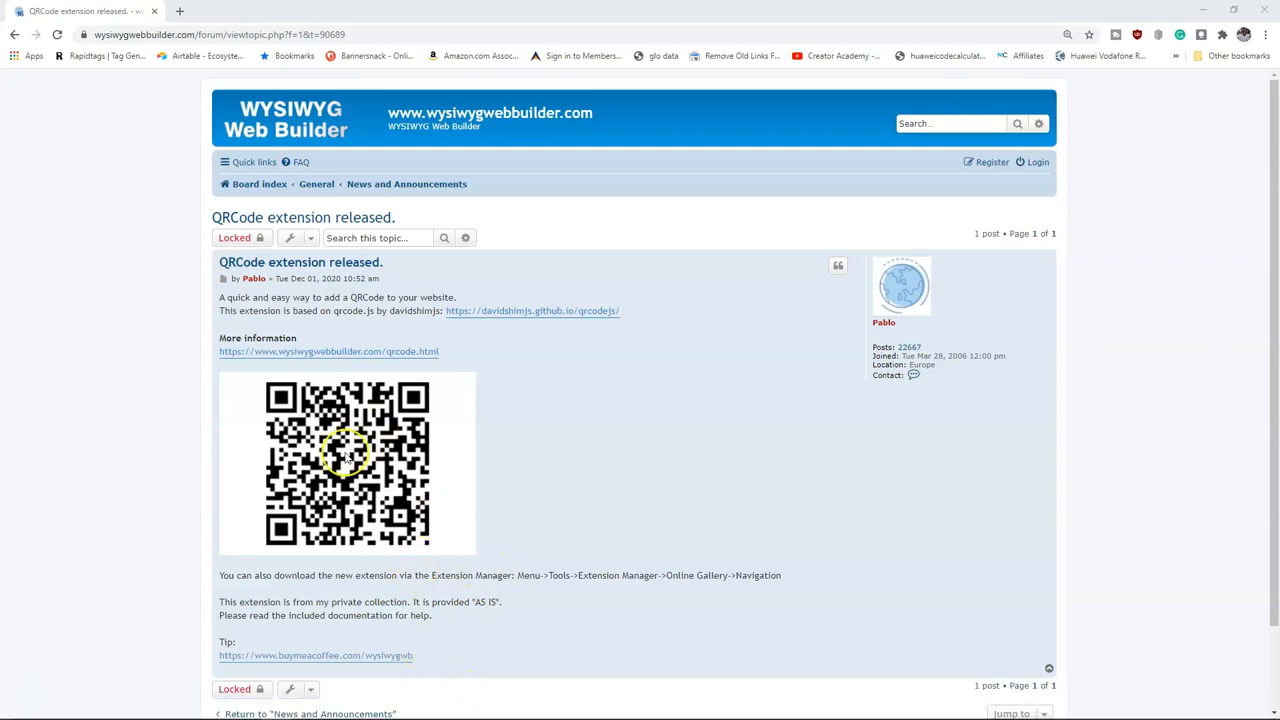
Switch from the Chrome forum post to the WYSIWYG Web Builder project with its blank index page.
scroll(down, 3)
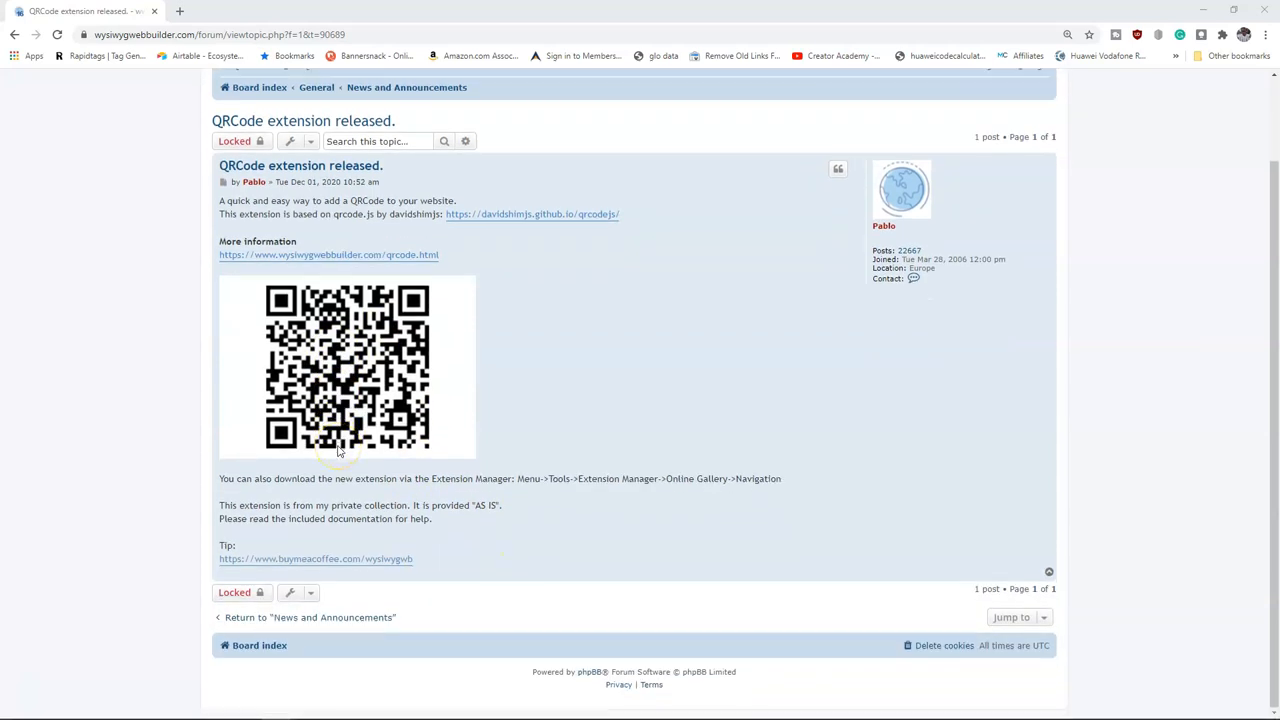
mouse_move(298, 396)
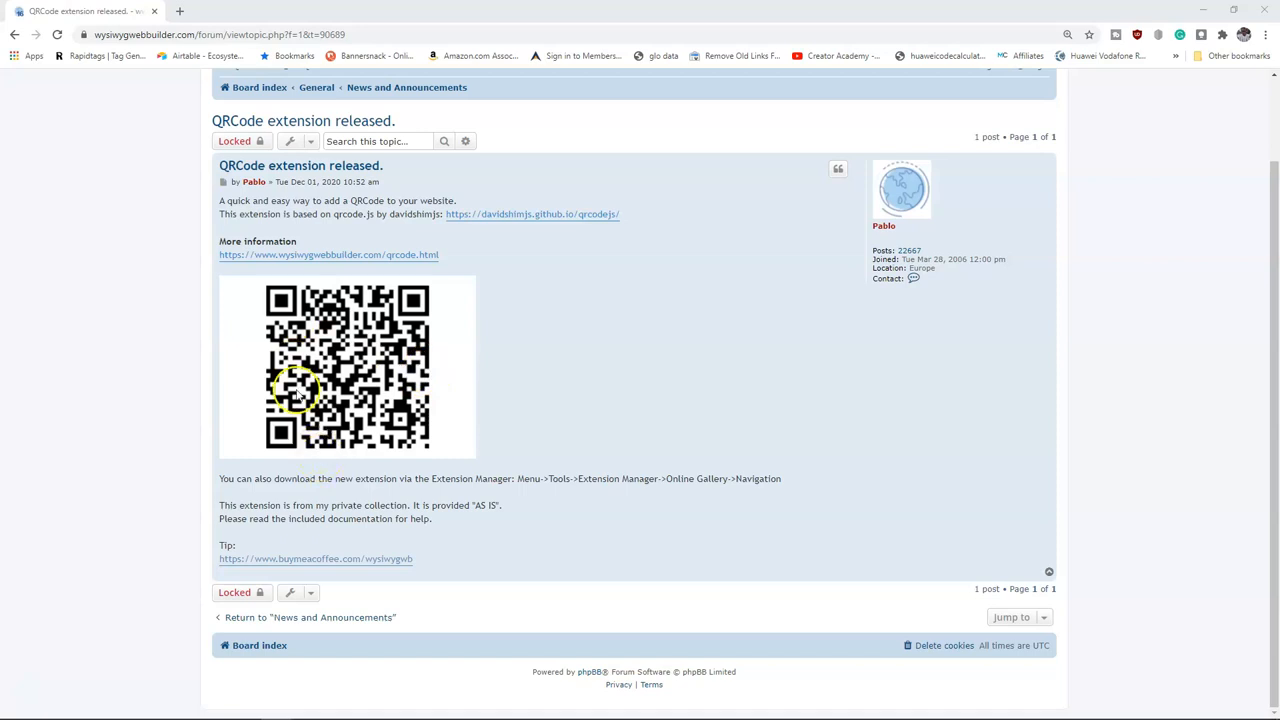
mouse_move(290, 396)
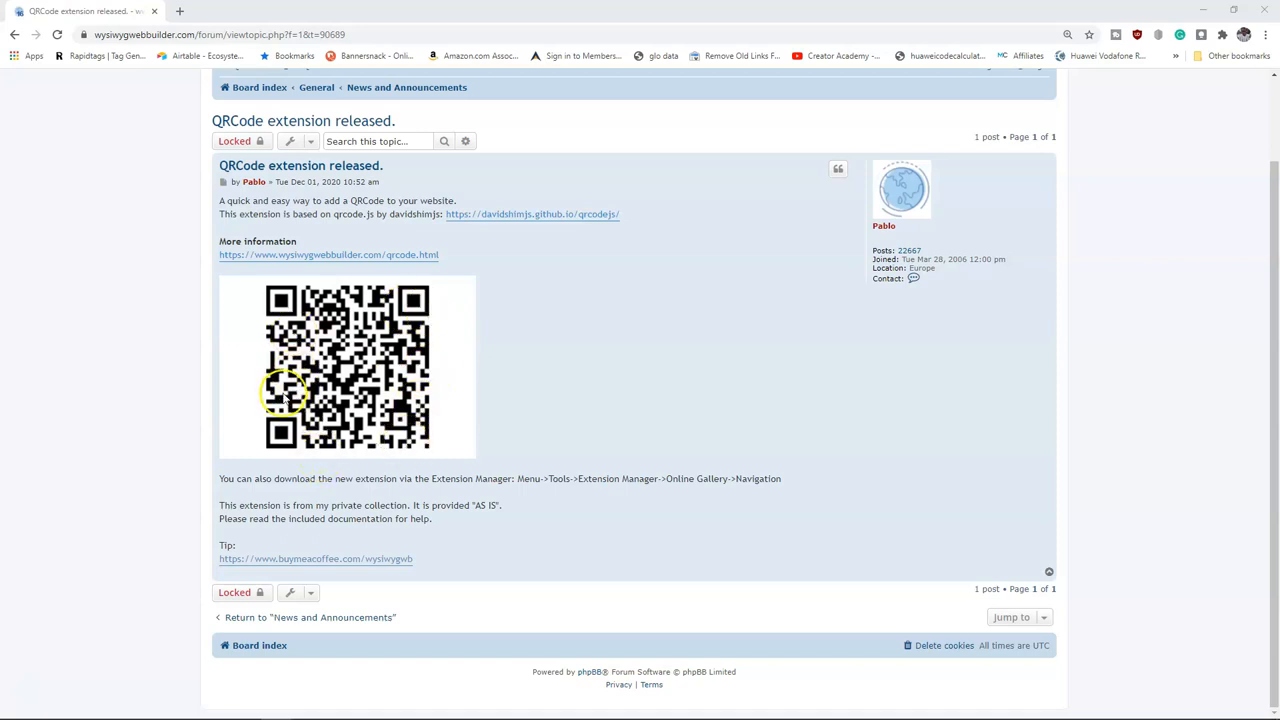
mouse_move(304, 332)
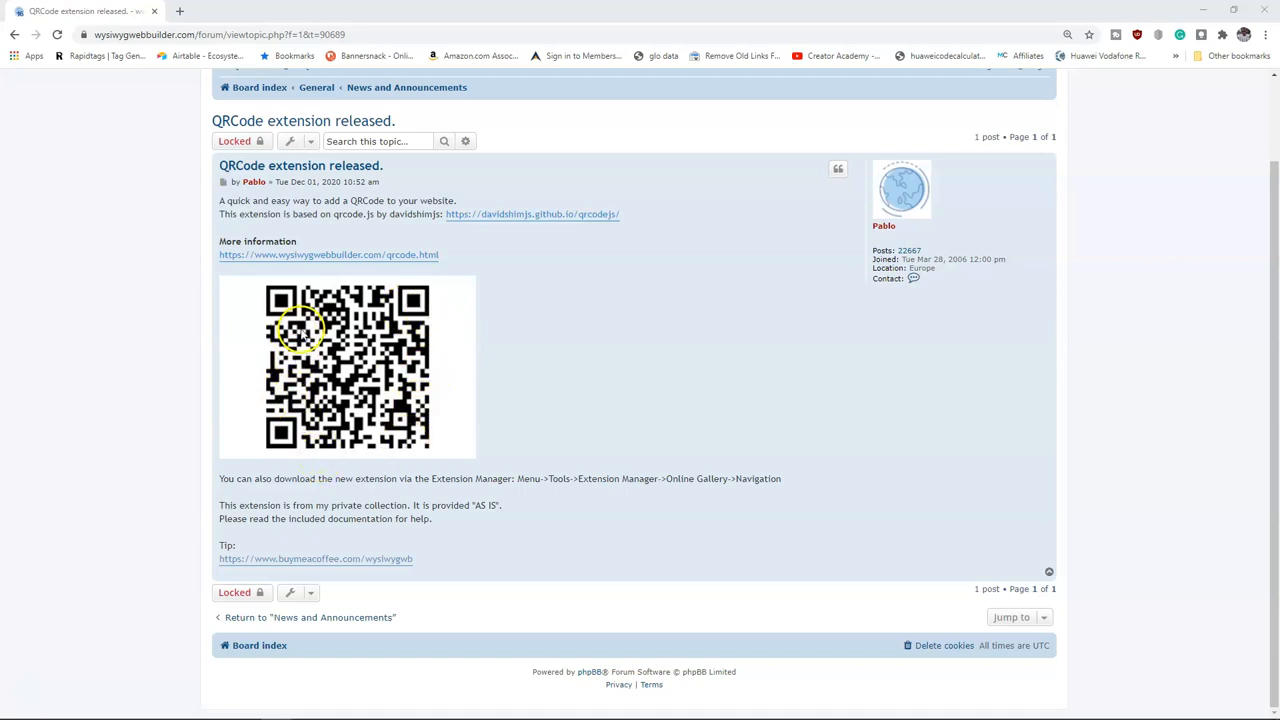
mouse_move(448, 476)
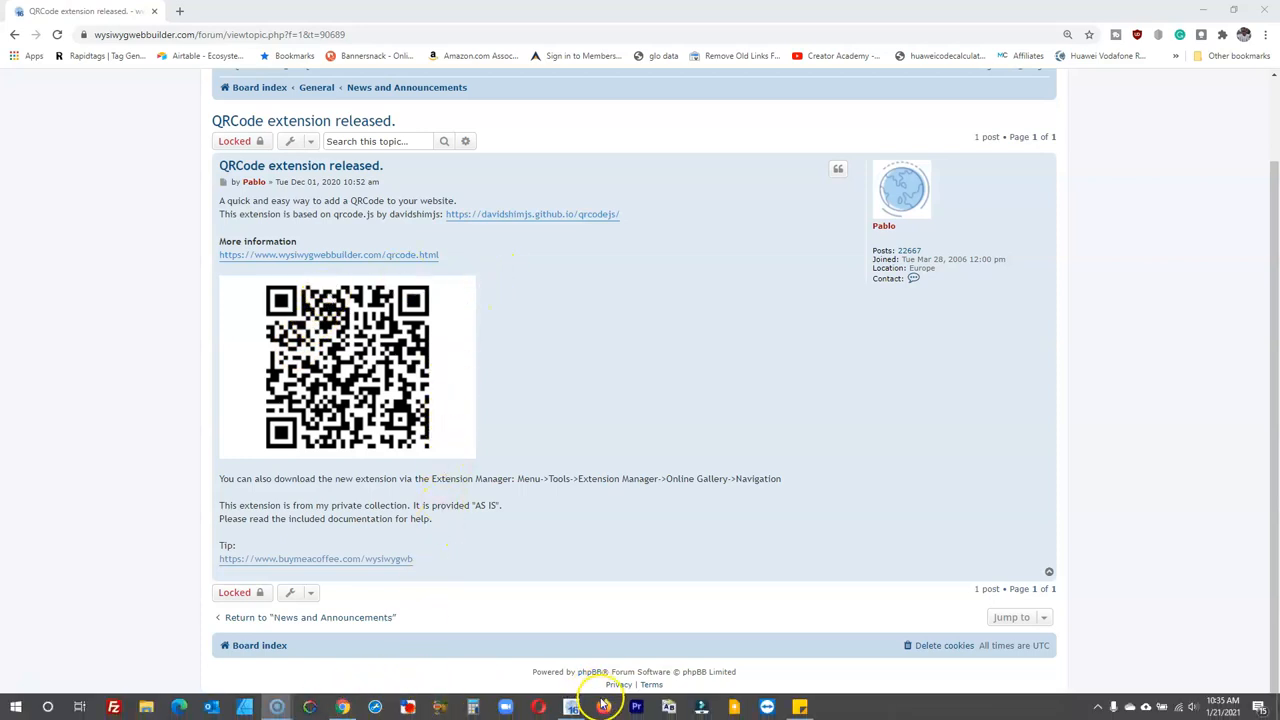
click(600, 708)
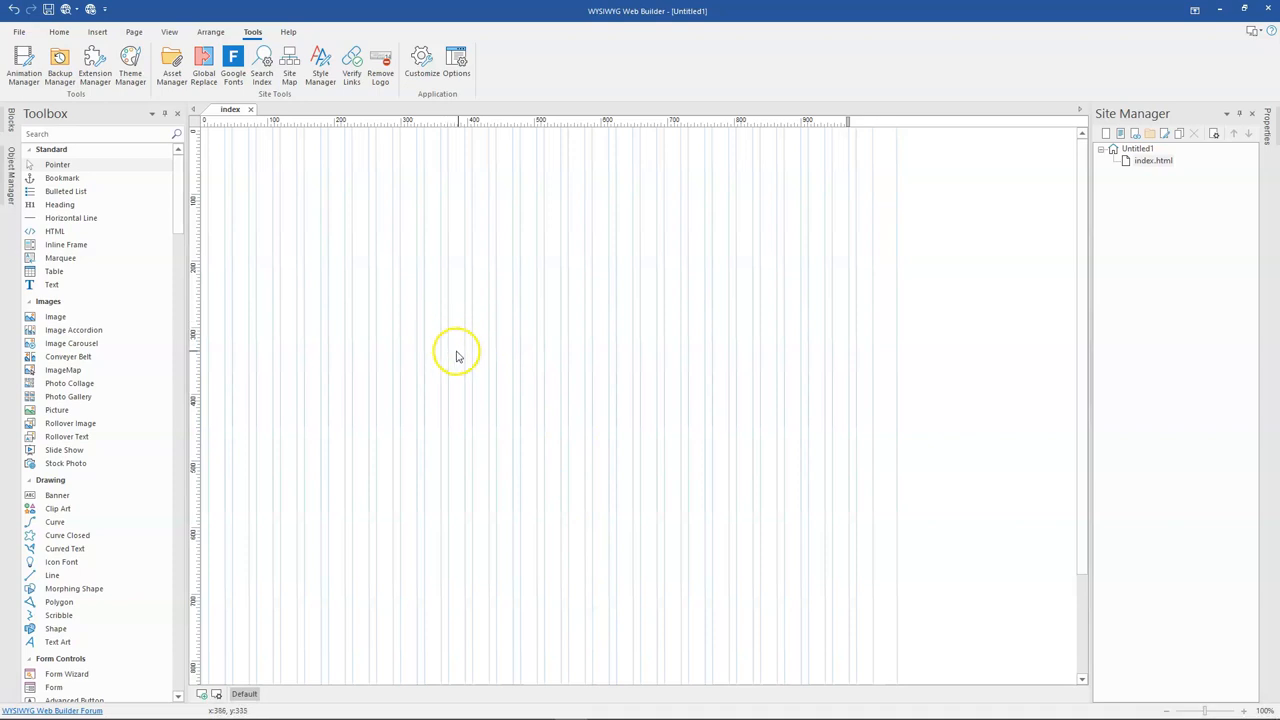
mouse_move(404, 268)
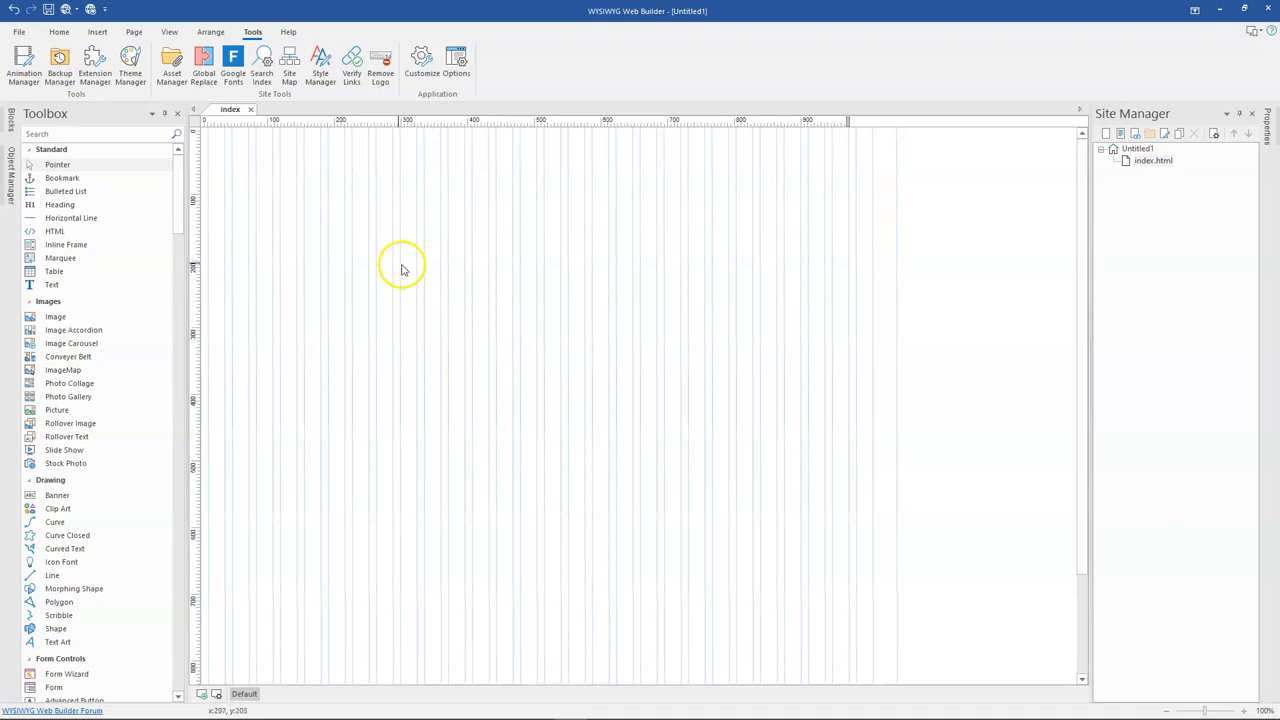
mouse_move(94, 68)
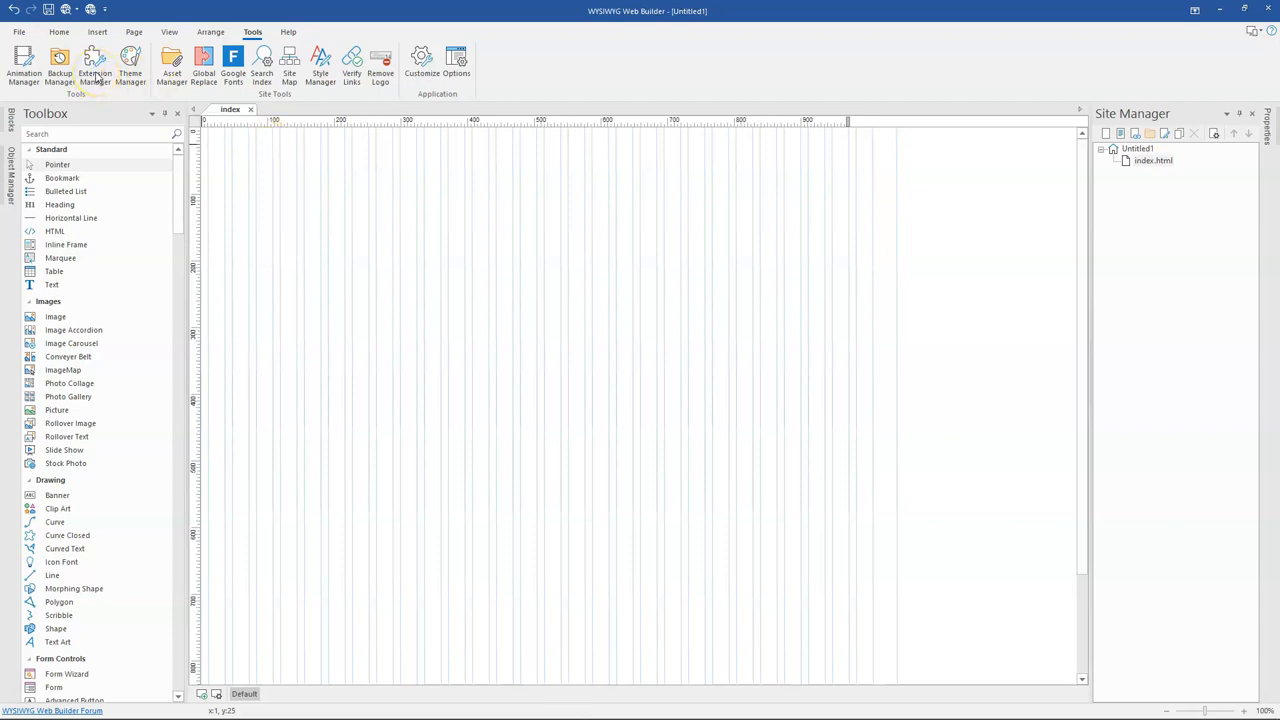
In Extension Manager, refresh the online gallery, search 'qr', confirm QRCode 1.0.0 is installed, and close it.
click(96, 68)
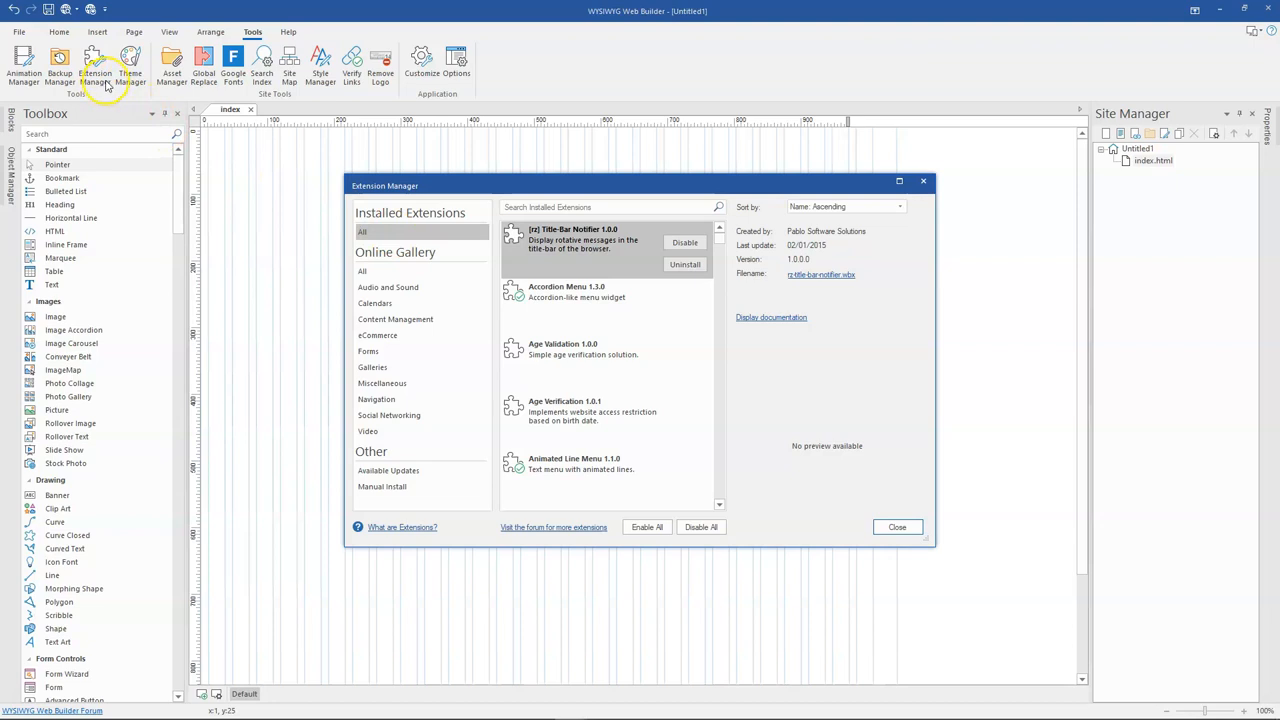
click(362, 272)
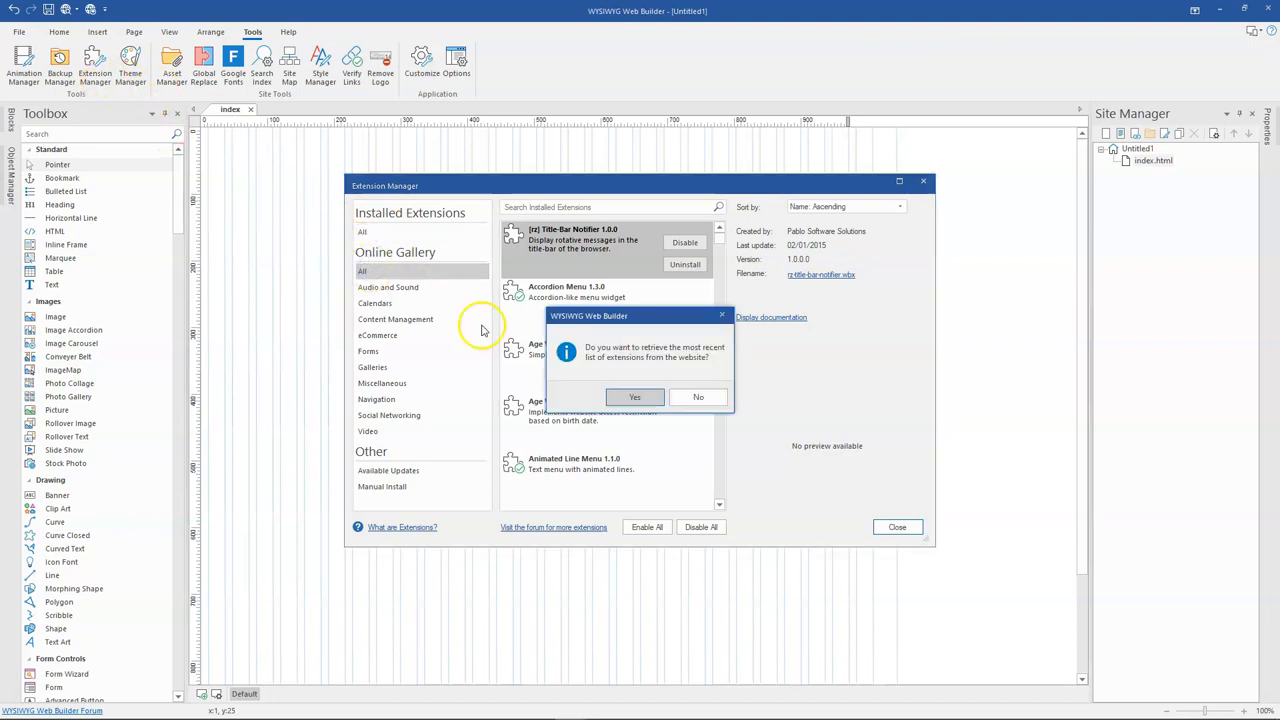
click(698, 396)
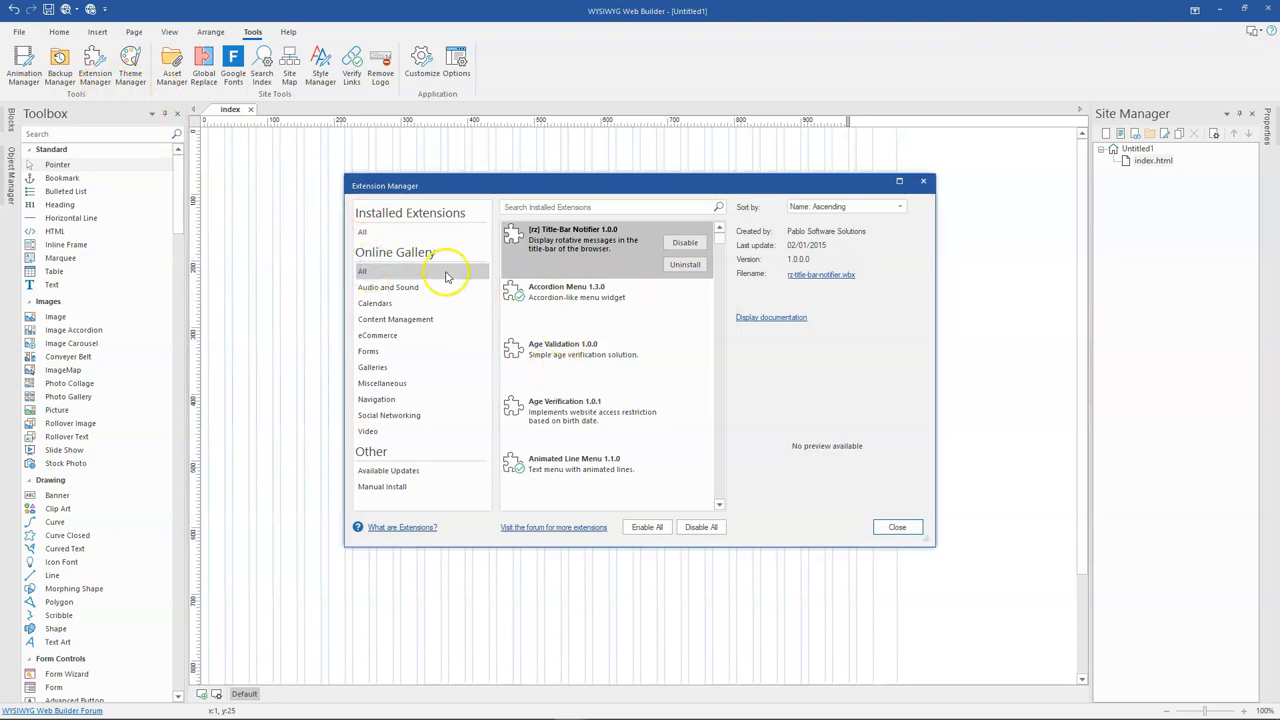
mouse_move(496, 290)
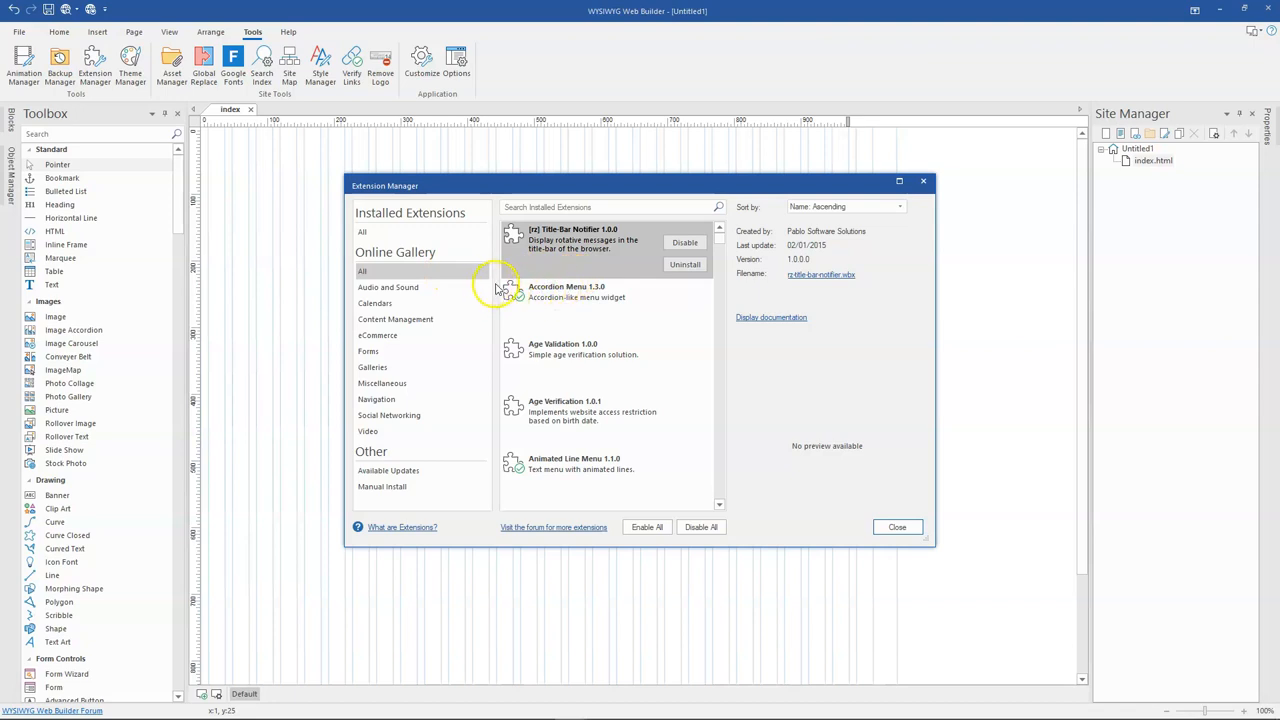
click(362, 272)
text(gr)
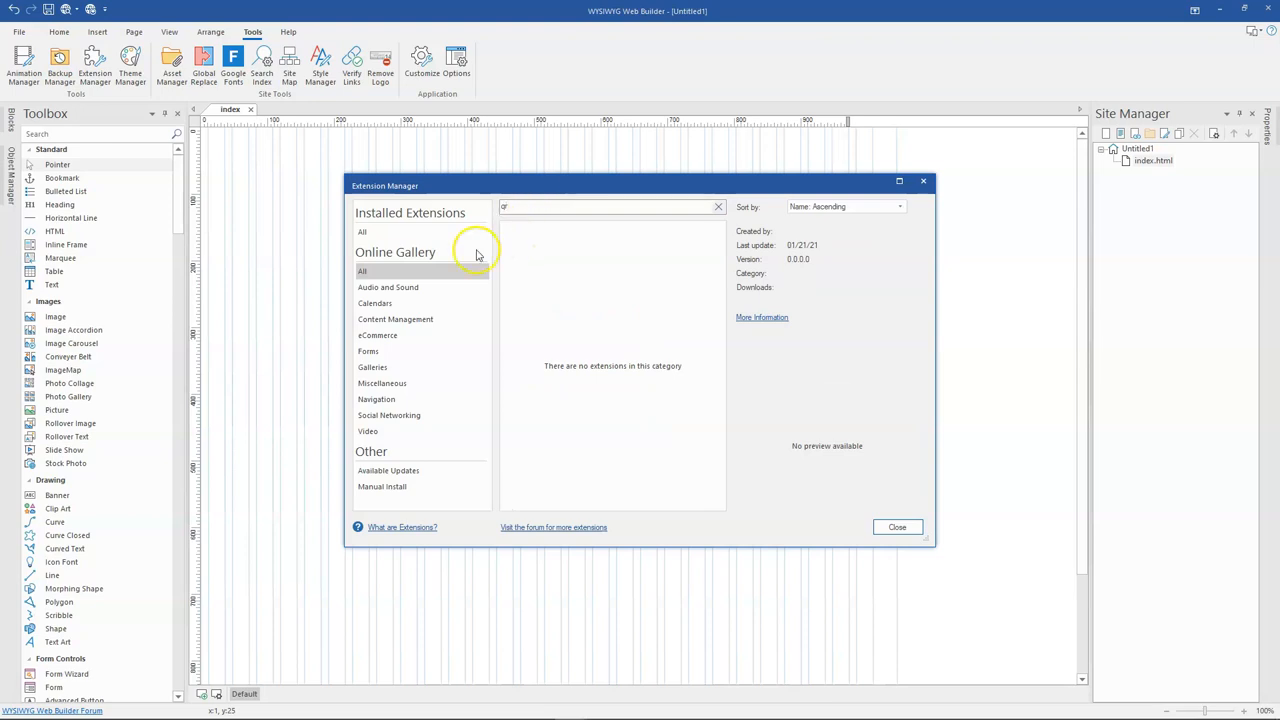
click(362, 232)
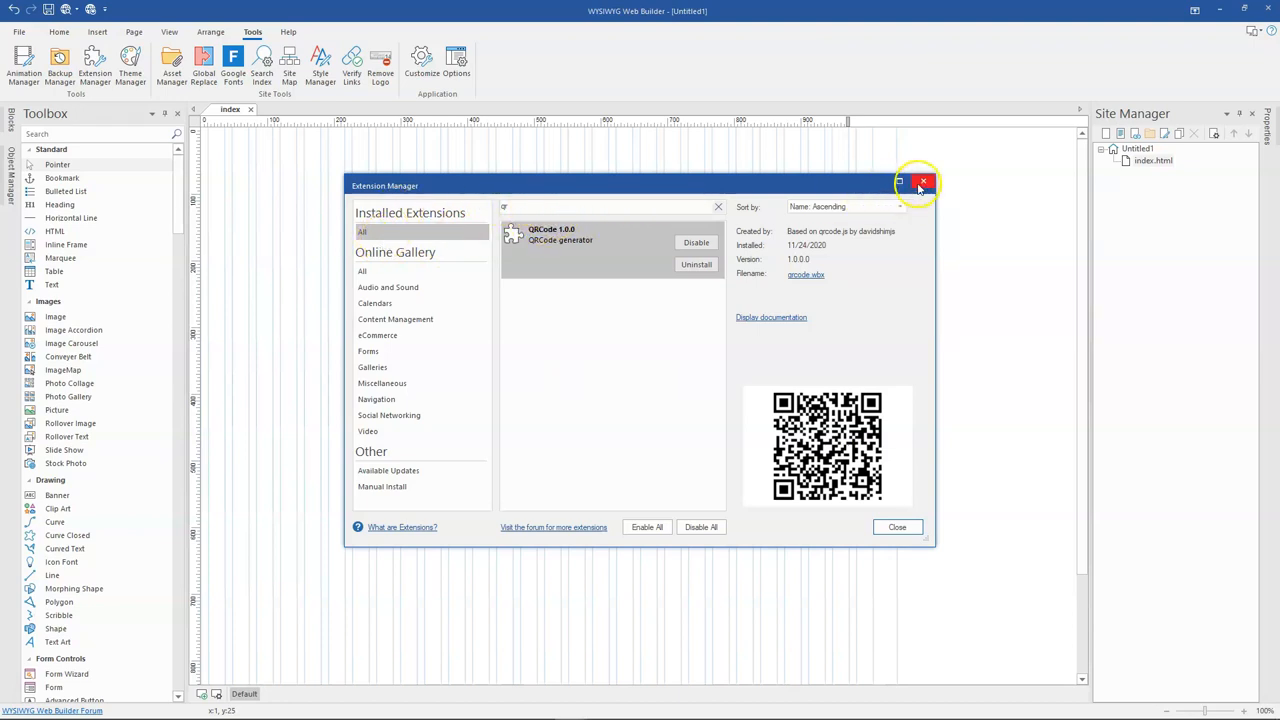
click(920, 184)
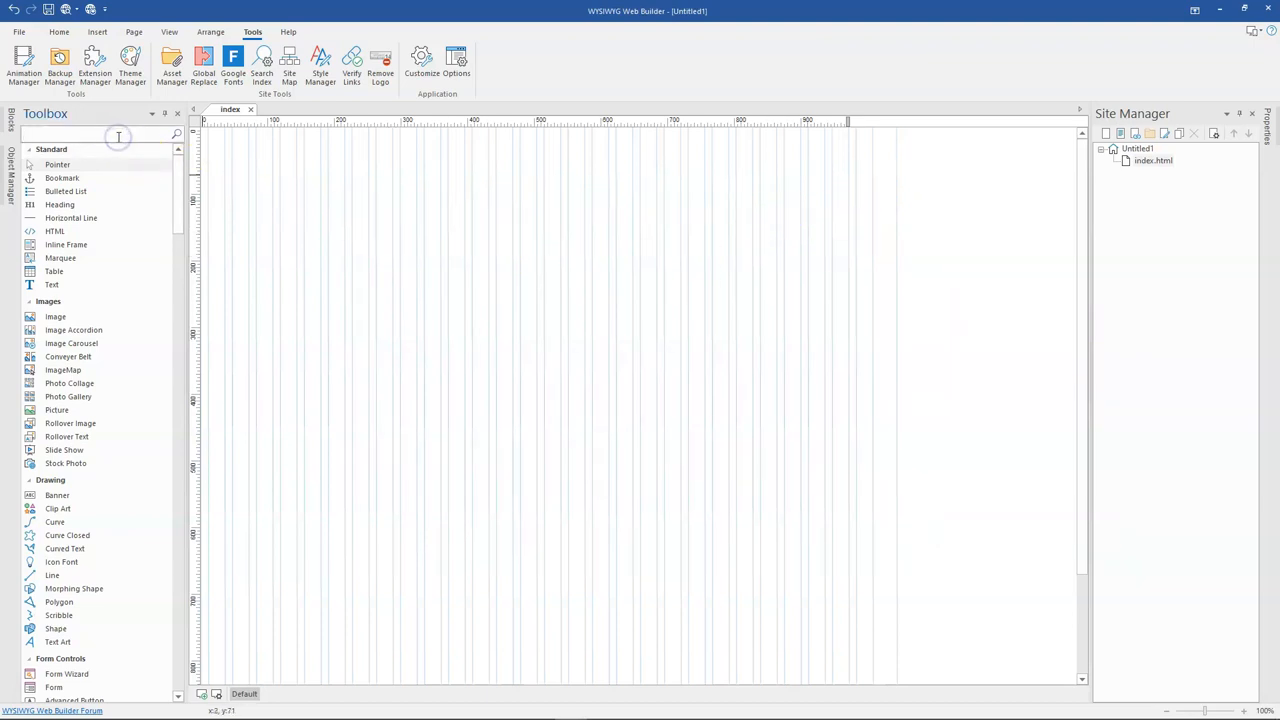
Insert the QRCode extension object onto the index page and nudge it slightly right.
text(qr)
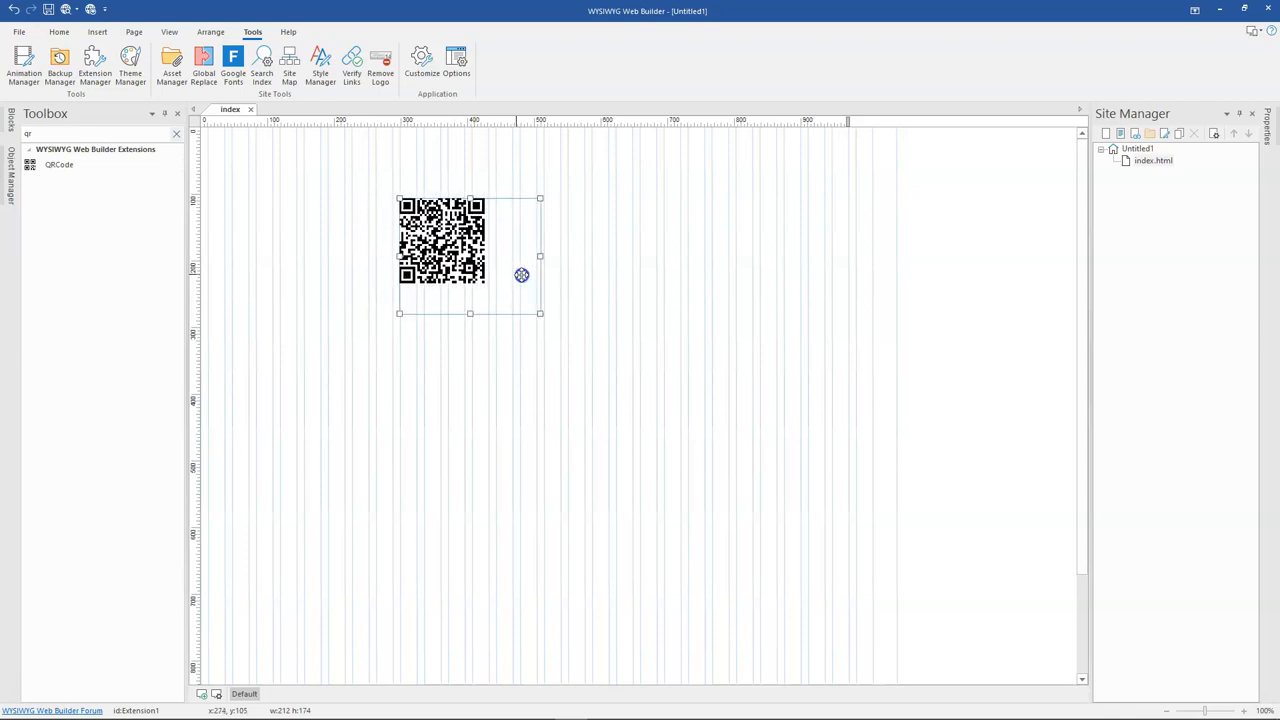
drag(440, 240, 464, 240)
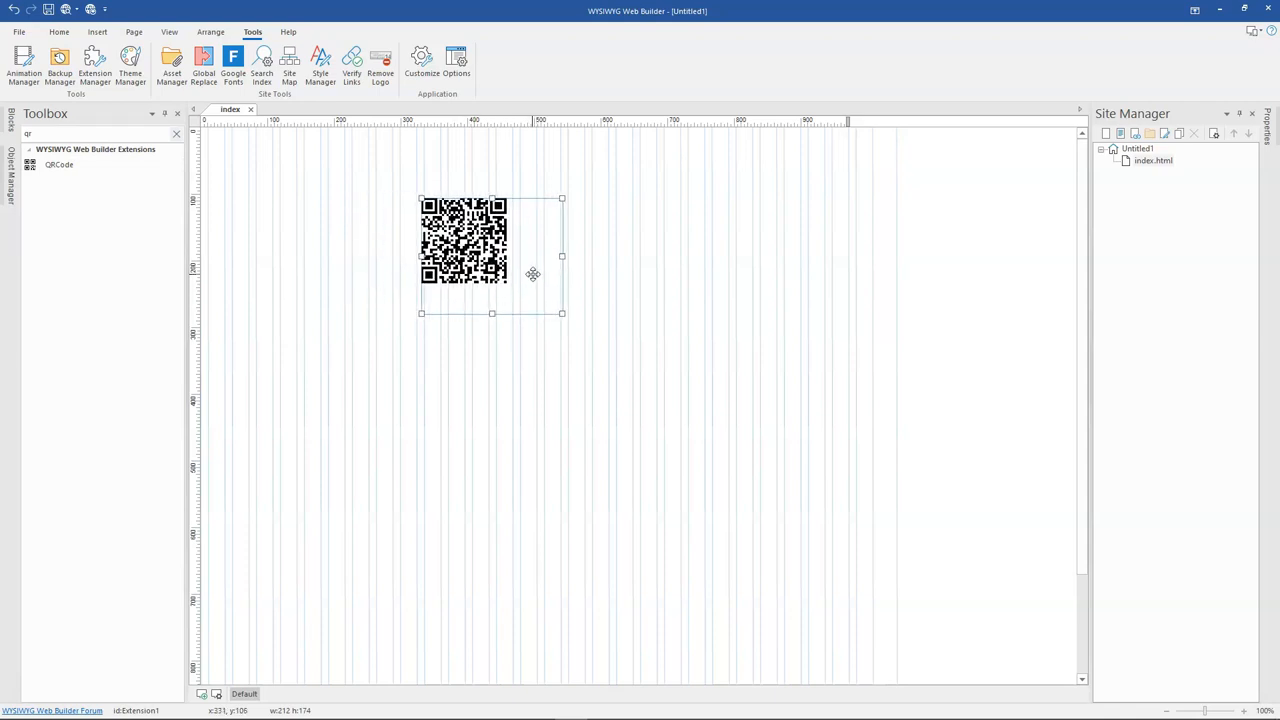
mouse_move(508, 258)
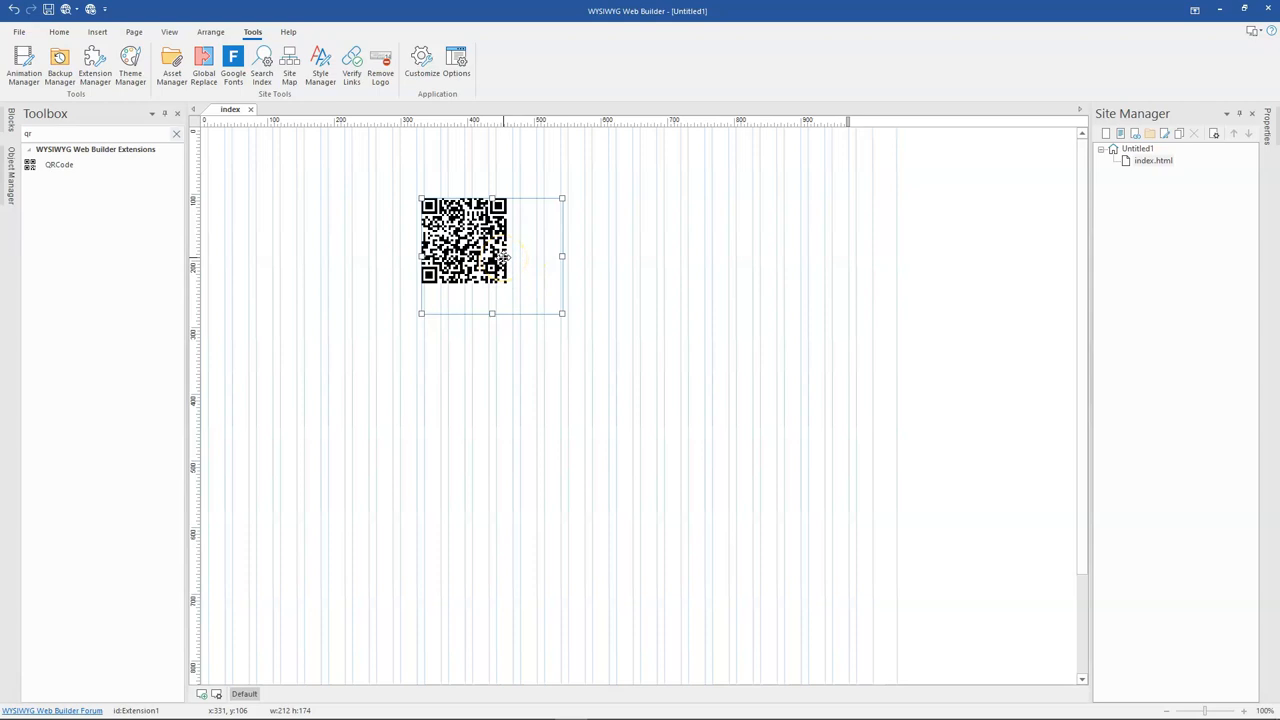
Set the QR code's Color Dark to dark blue and Color Light to light blue.
double_click(464, 240)
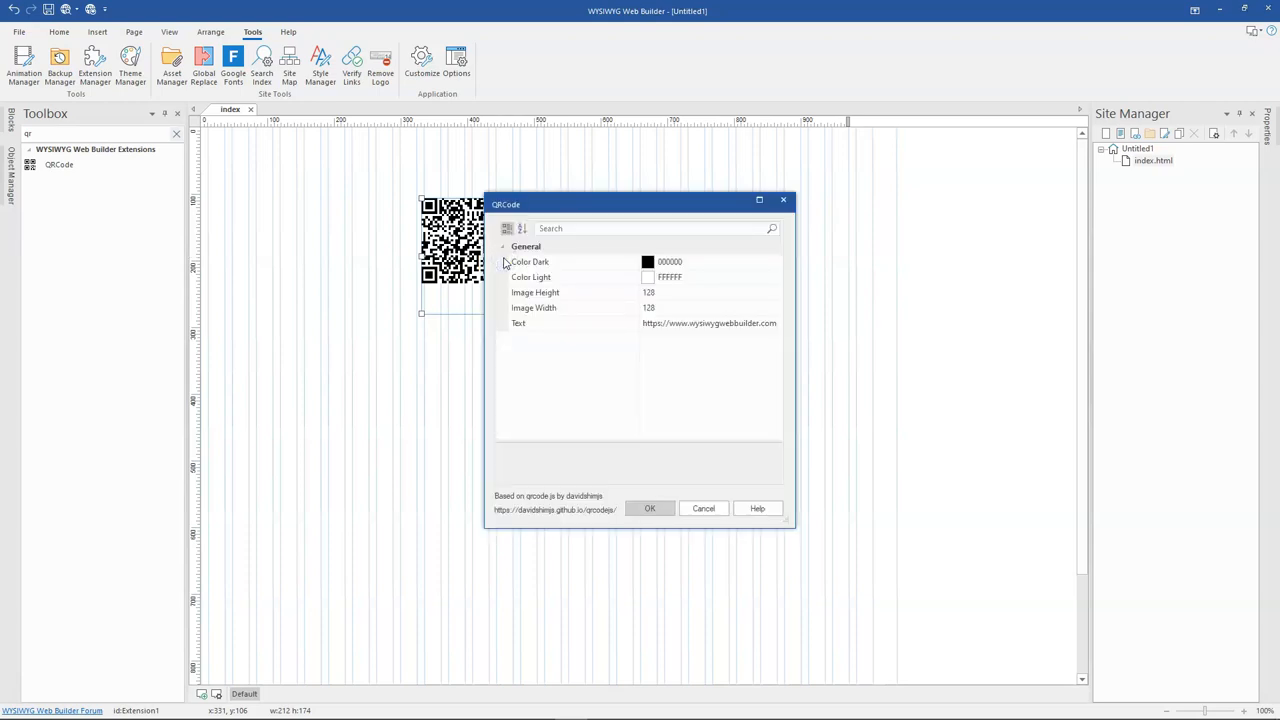
mouse_move(500, 252)
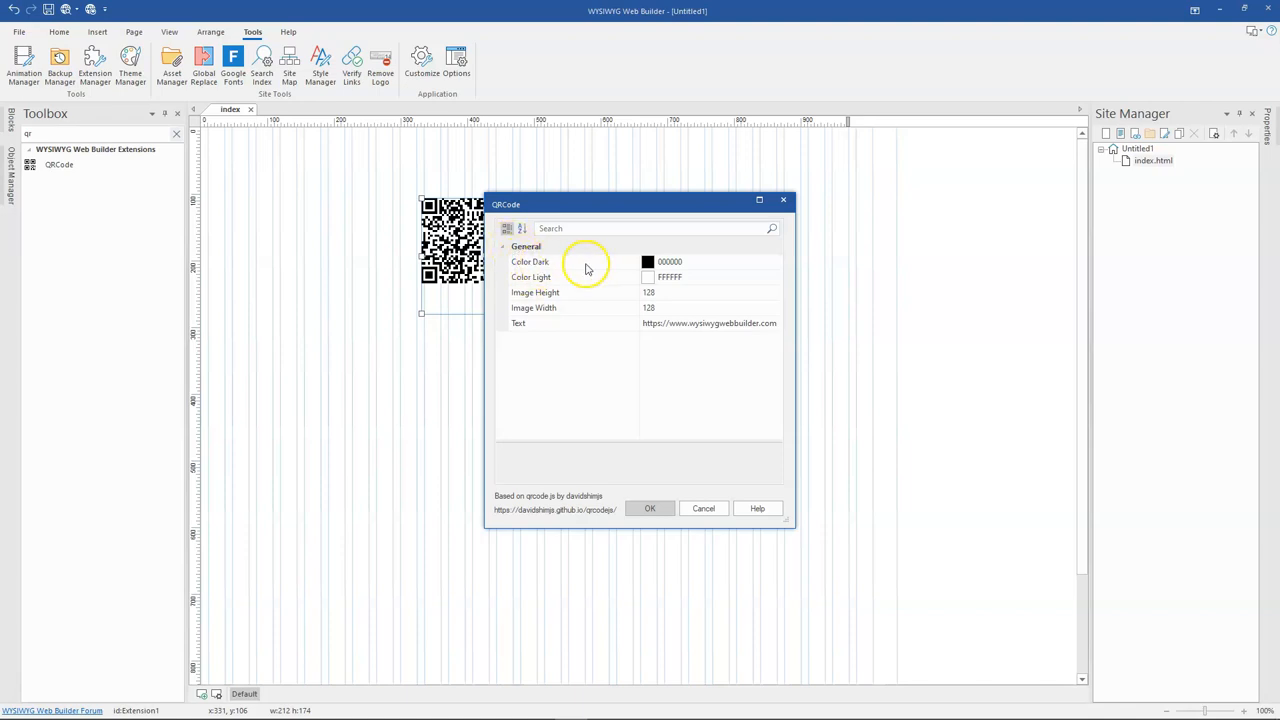
mouse_move(552, 264)
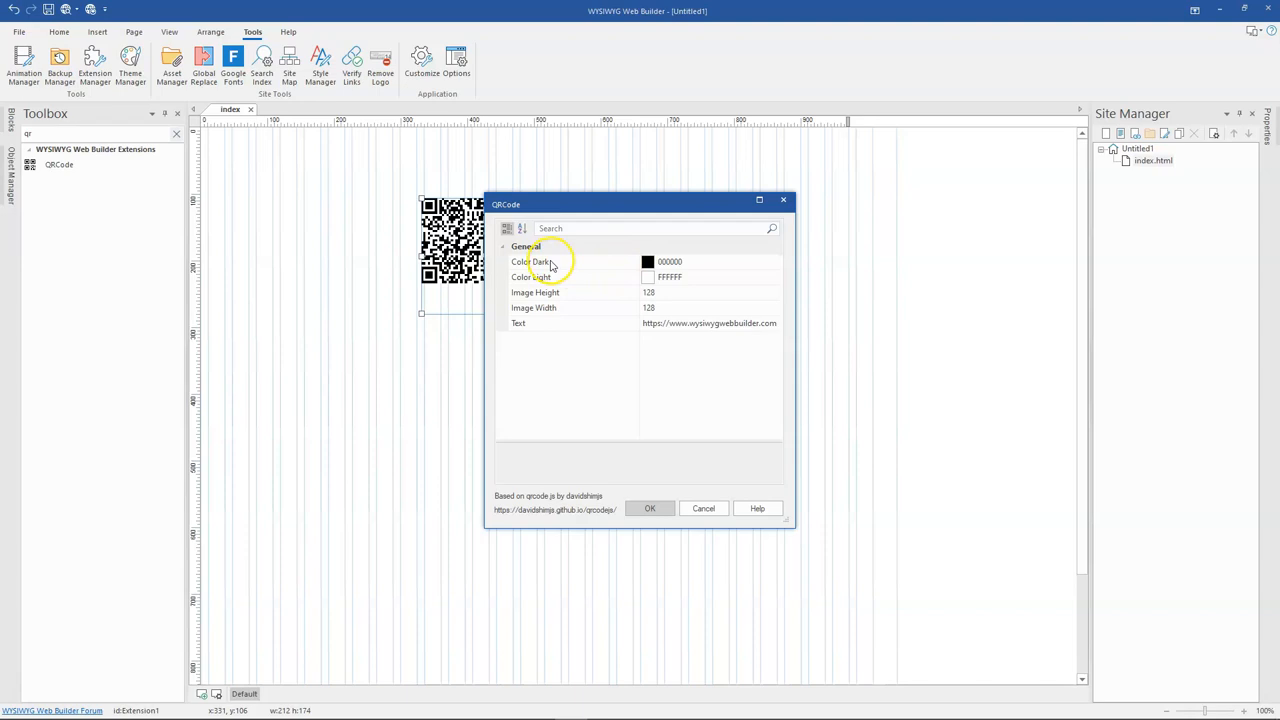
mouse_move(738, 262)
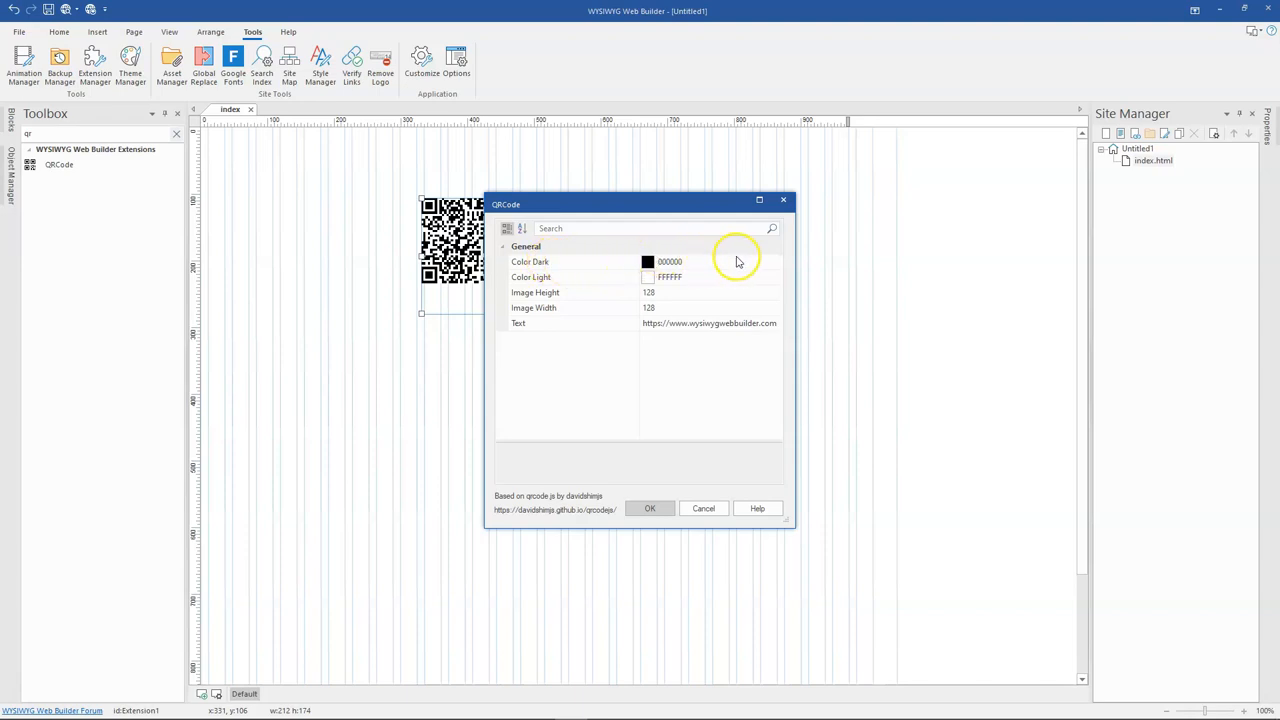
mouse_move(440, 240)
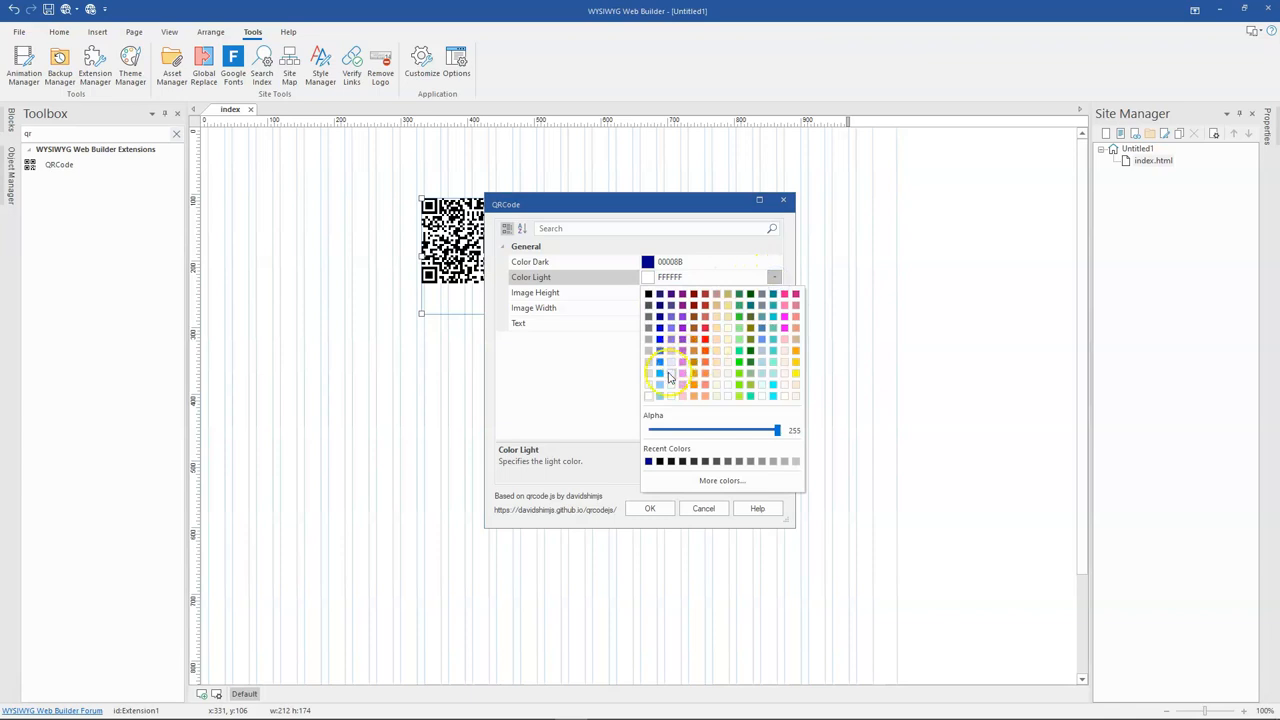
click(650, 508)
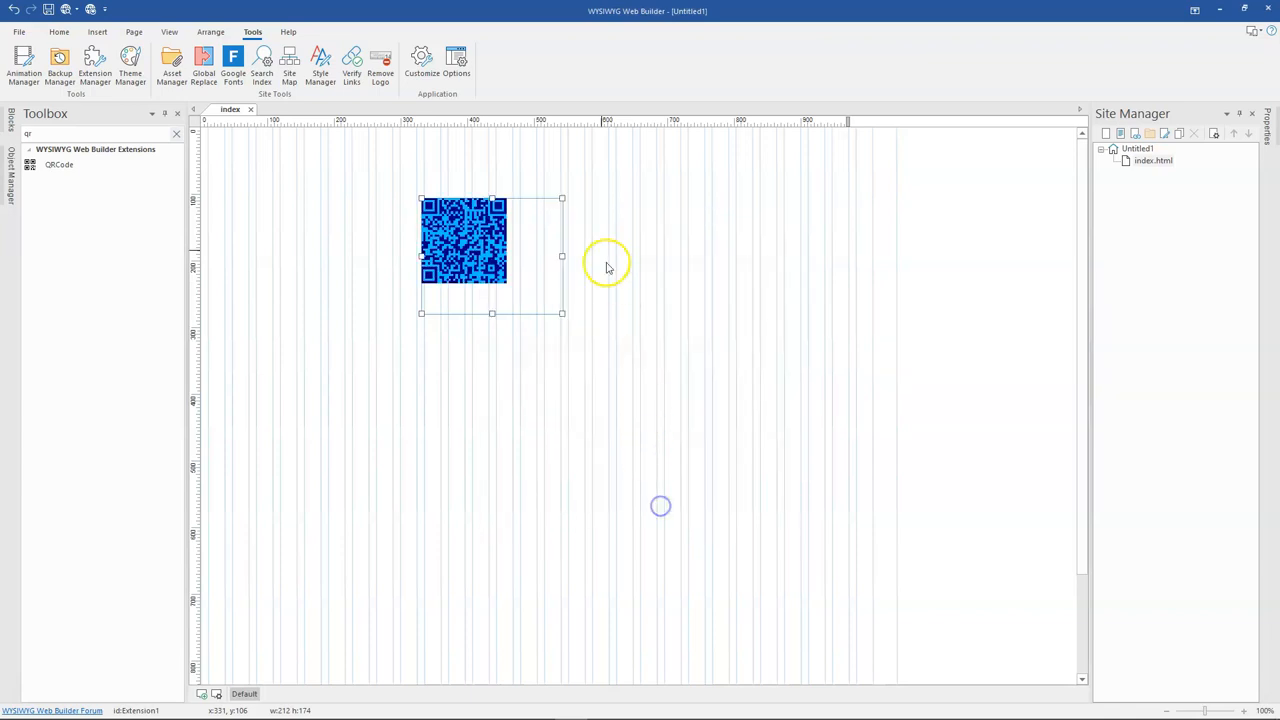
Set the QR code's Image Width and Height to 400, enlarge its box to match, and reopen its settings.
double_click(462, 240)
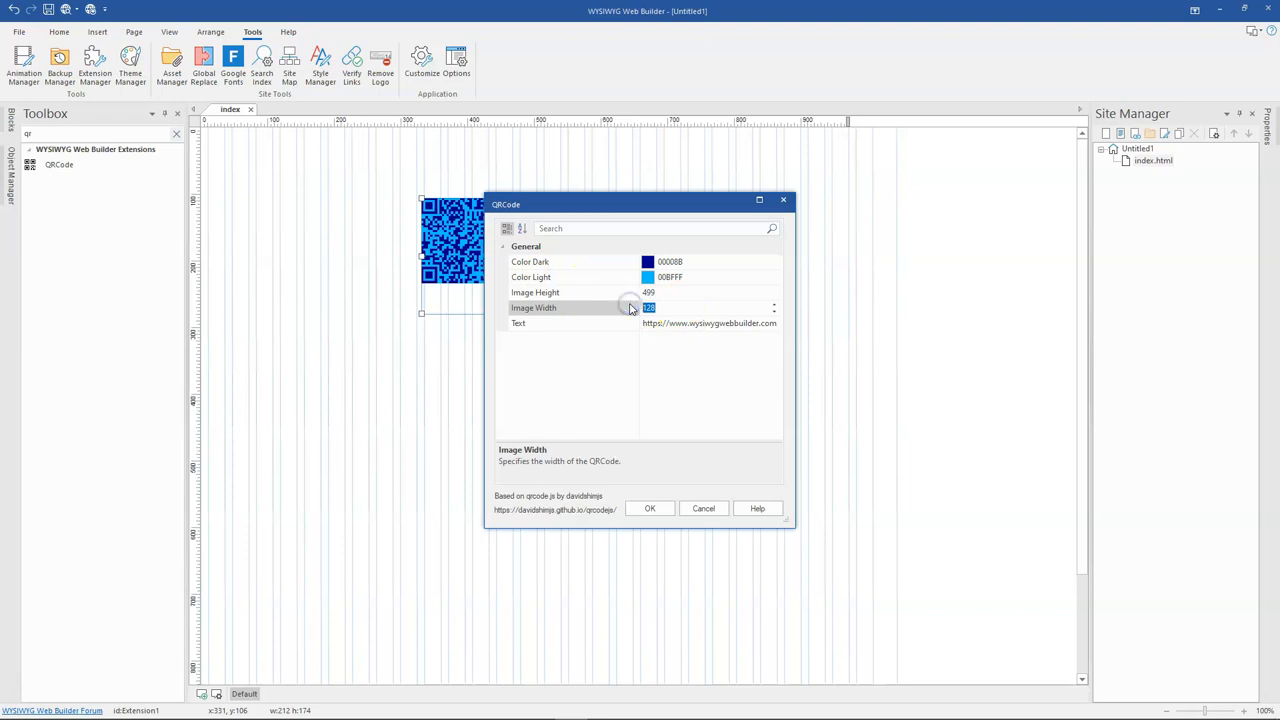
click(648, 292)
text(400)
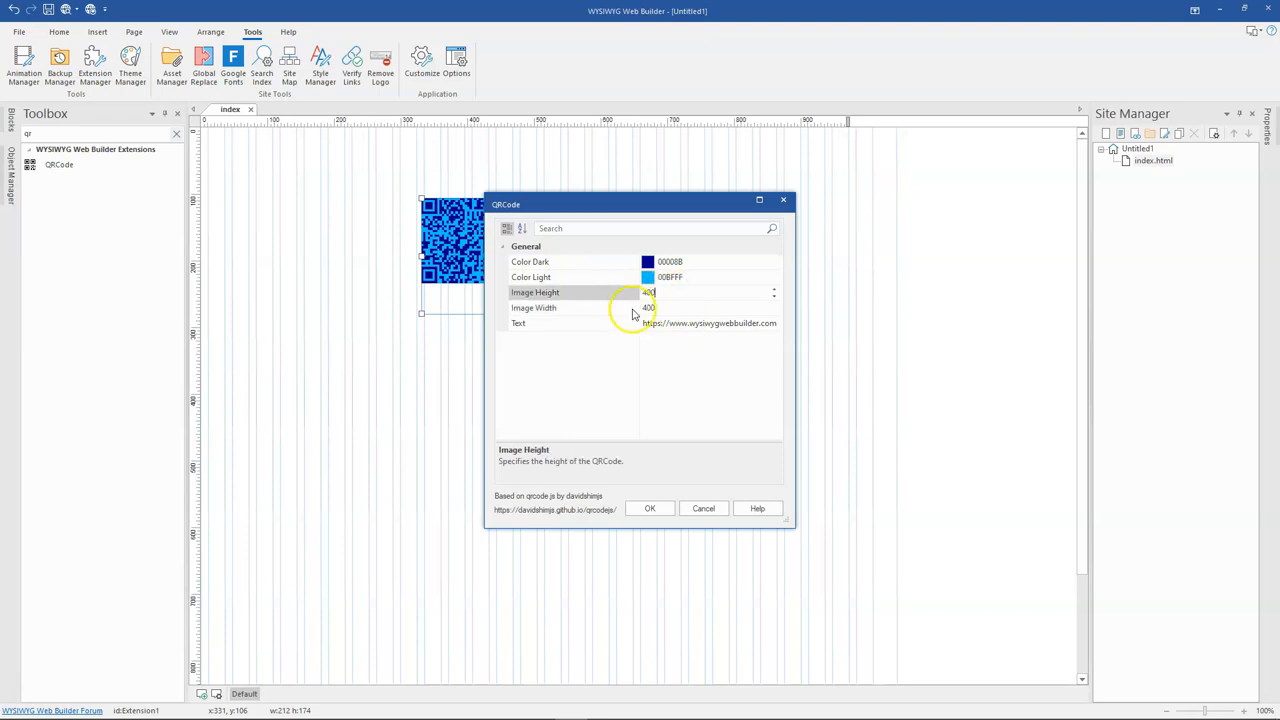
click(650, 508)
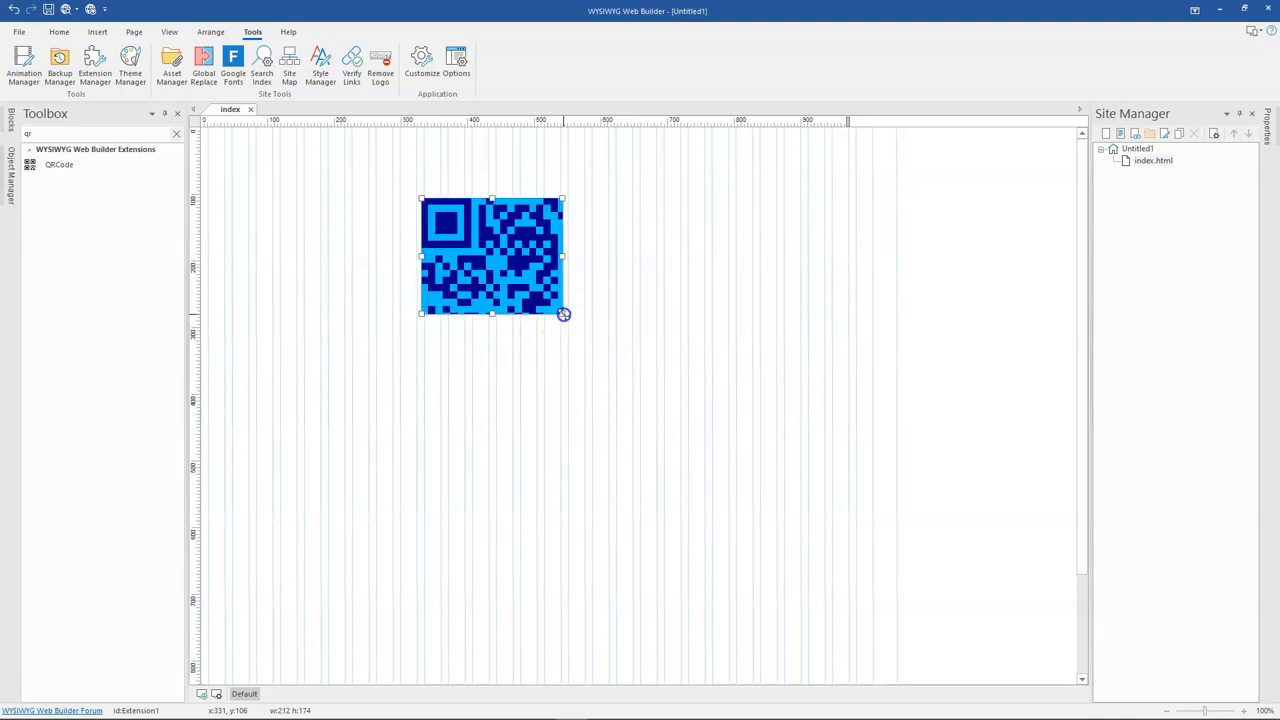
drag(564, 312, 808, 490)
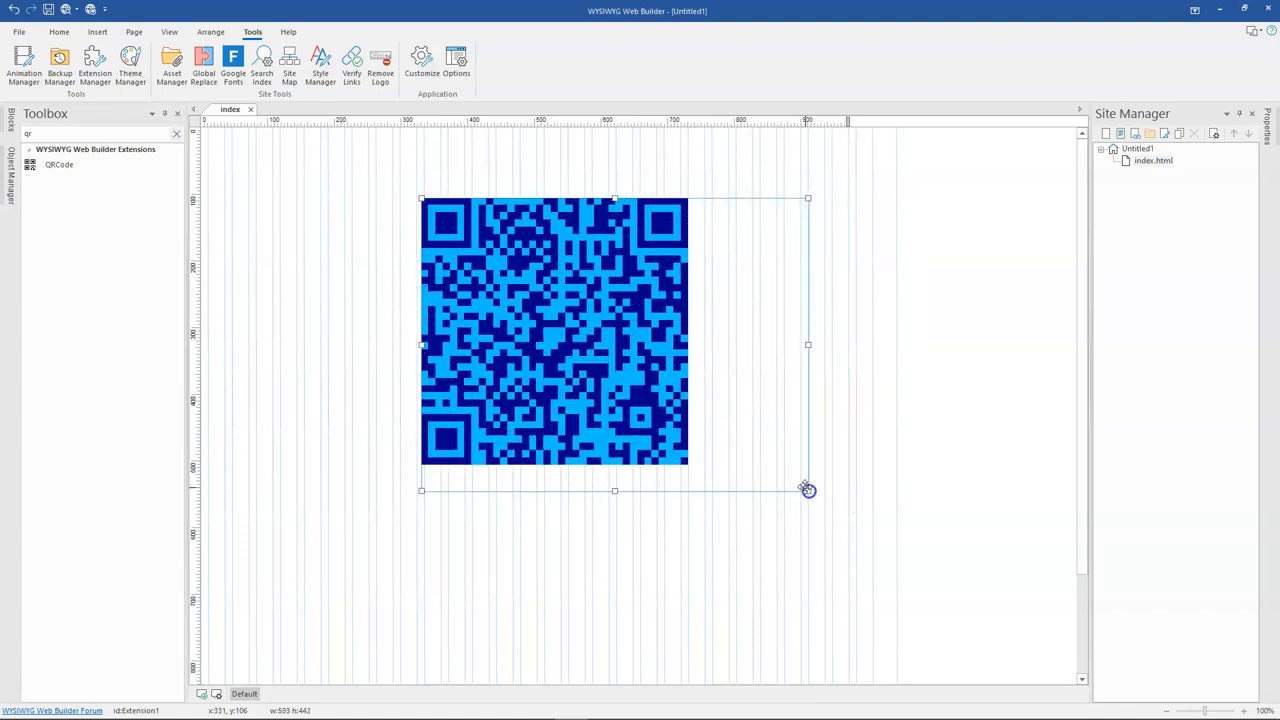
double_click(556, 332)
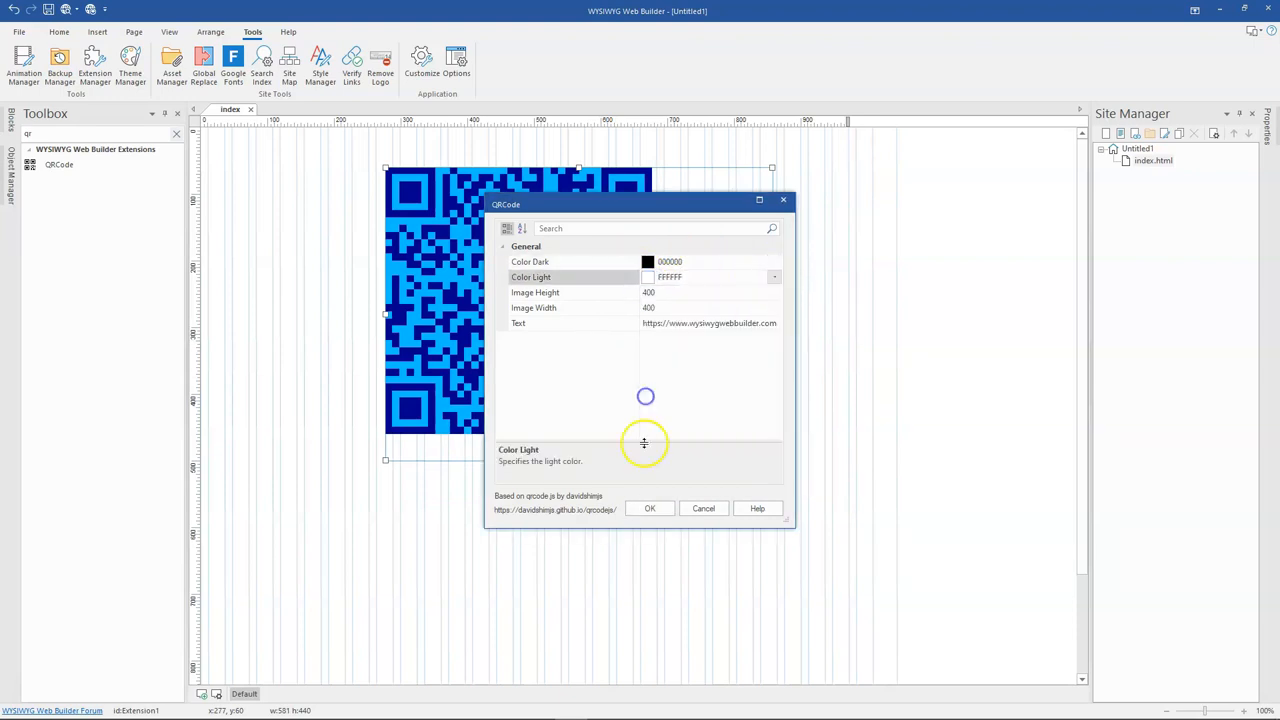
Confirm the black-on-white colours and bring the QR code's properties back up.
click(650, 508)
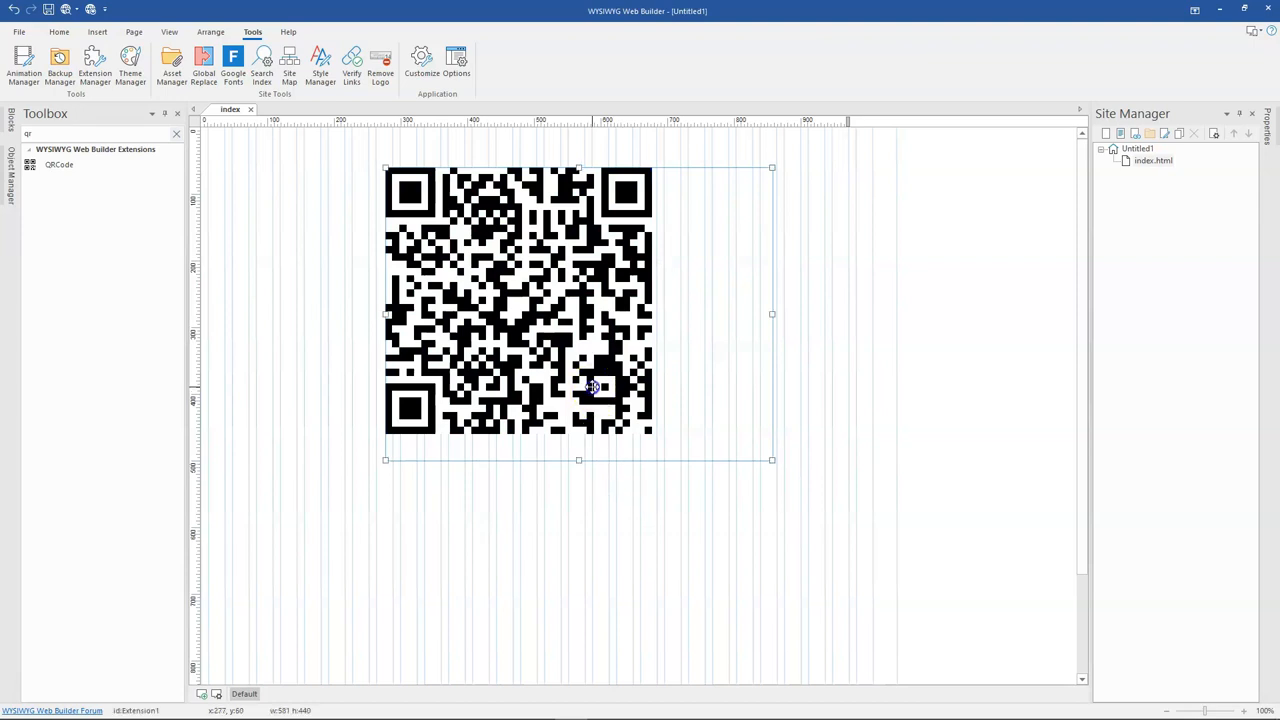
double_click(592, 388)
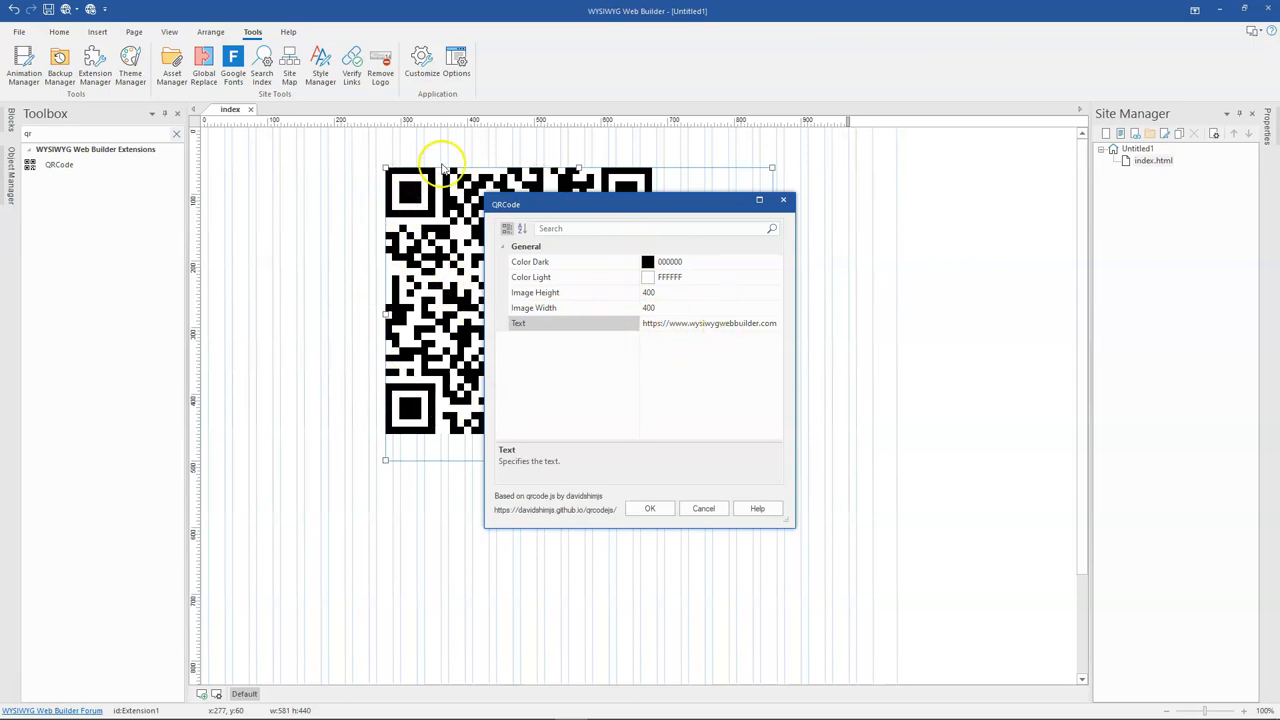
mouse_move(604, 308)
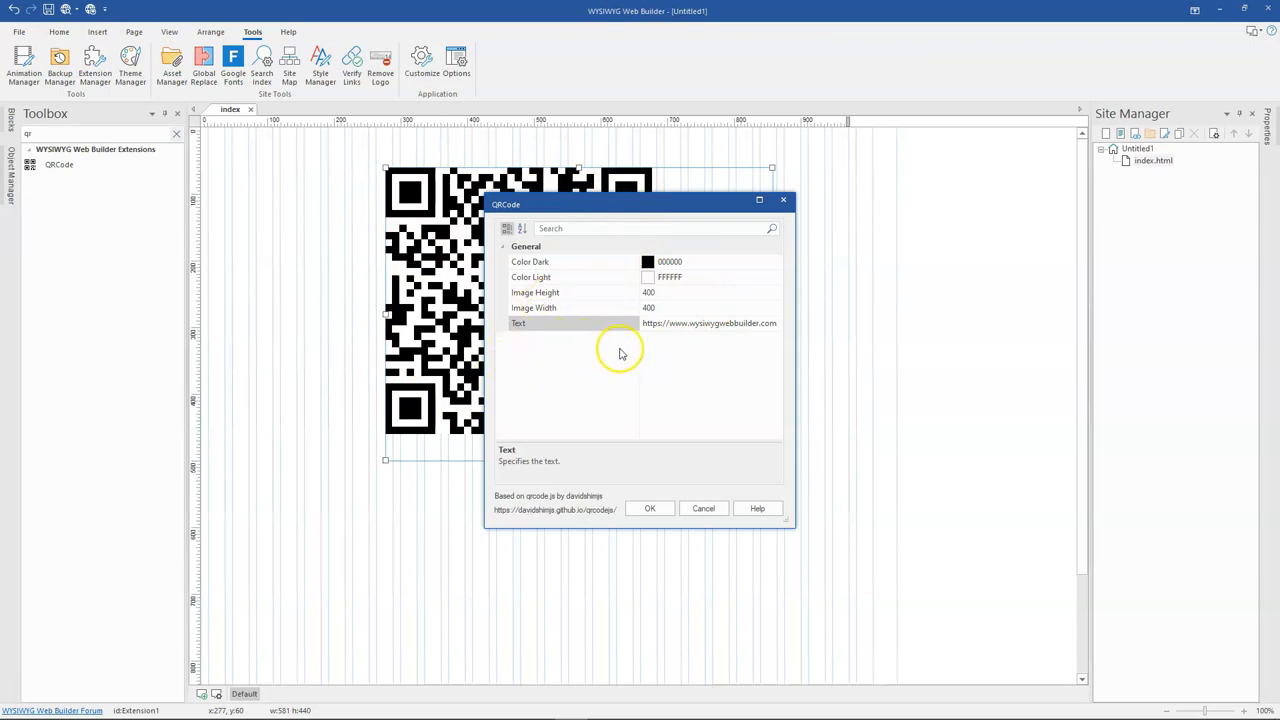
mouse_move(756, 324)
text(https://daps)
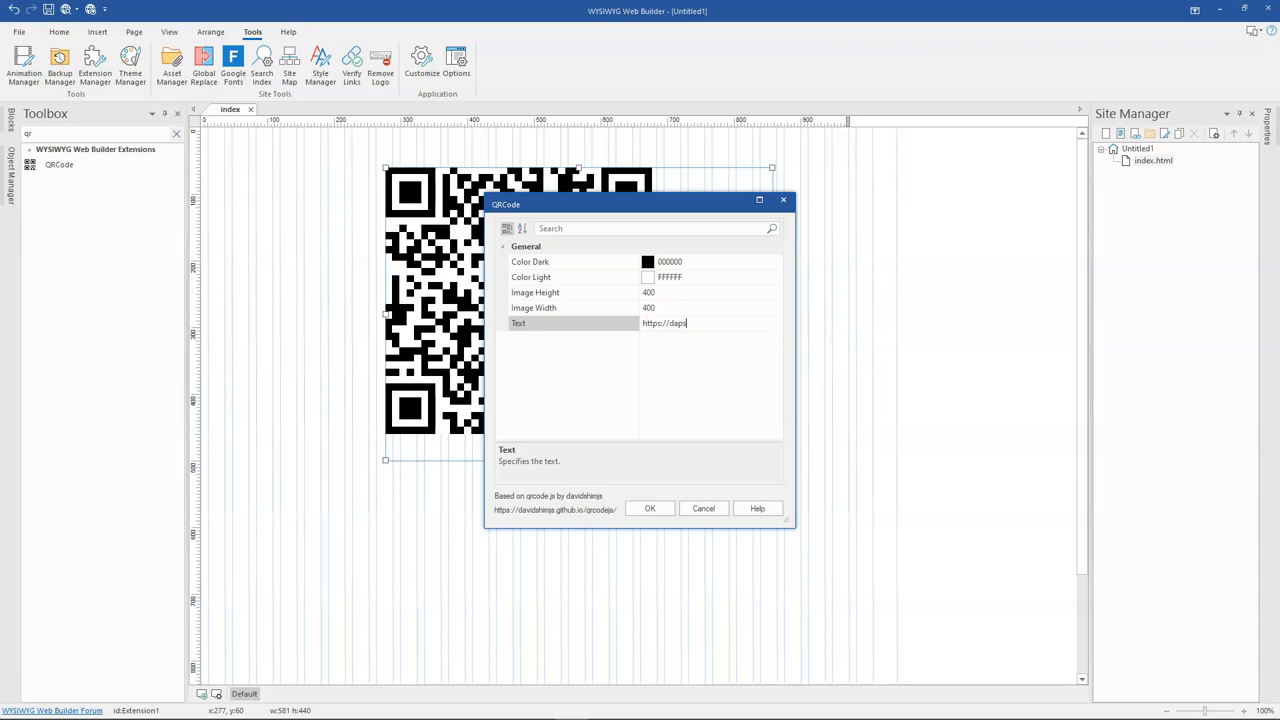
Replace the Text URL with the custom address 'onishmeal.c…' and confirm so the pattern regenerates.
text(onishmeal.c)
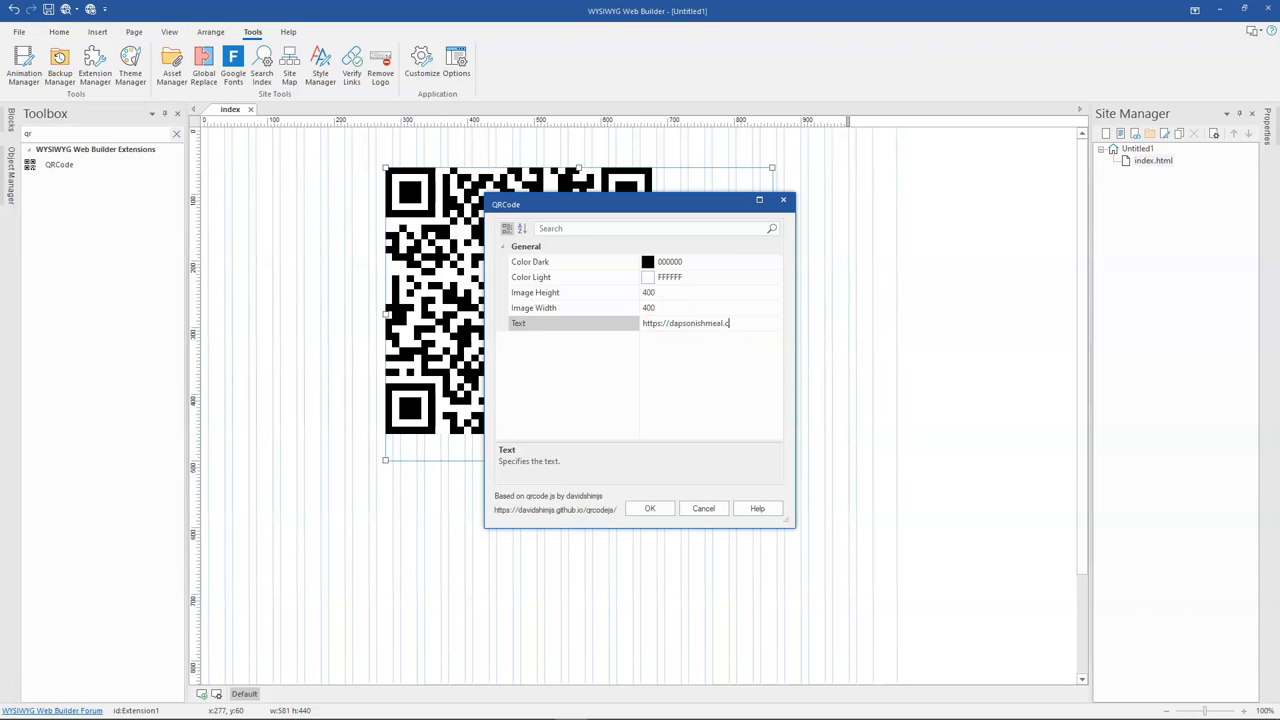
click(650, 508)
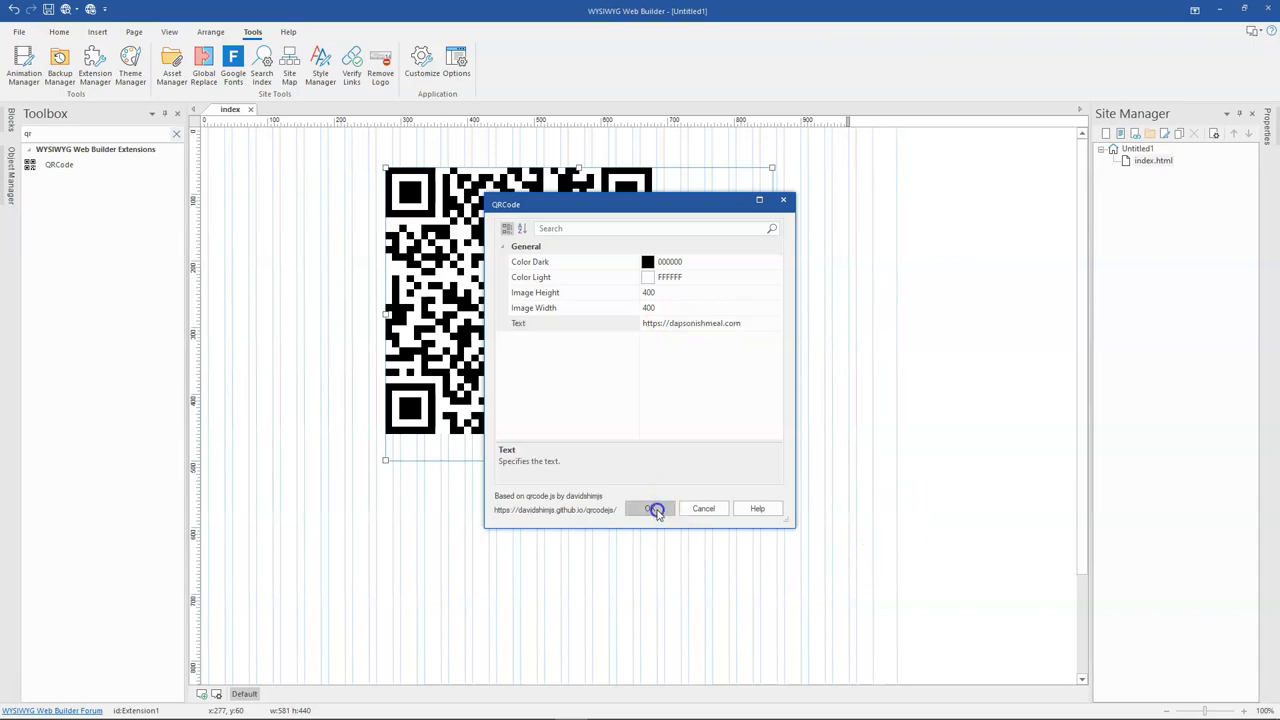
click(648, 508)
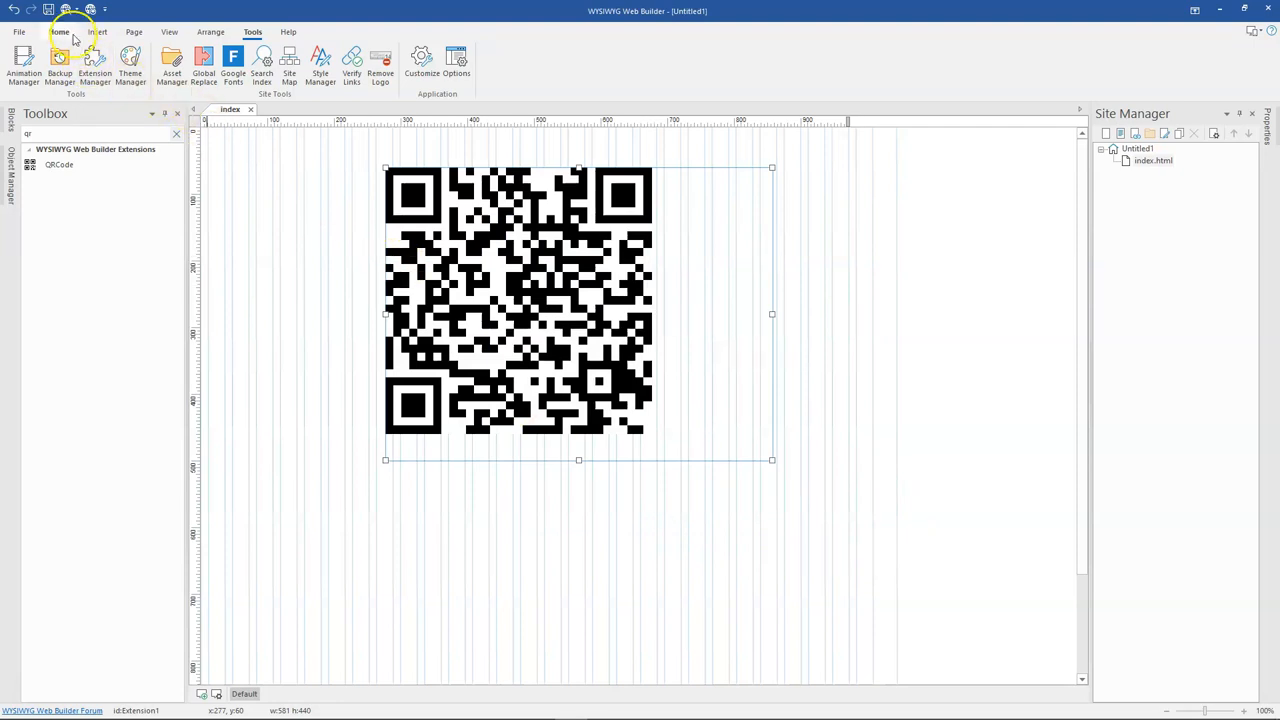
mouse_move(328, 198)
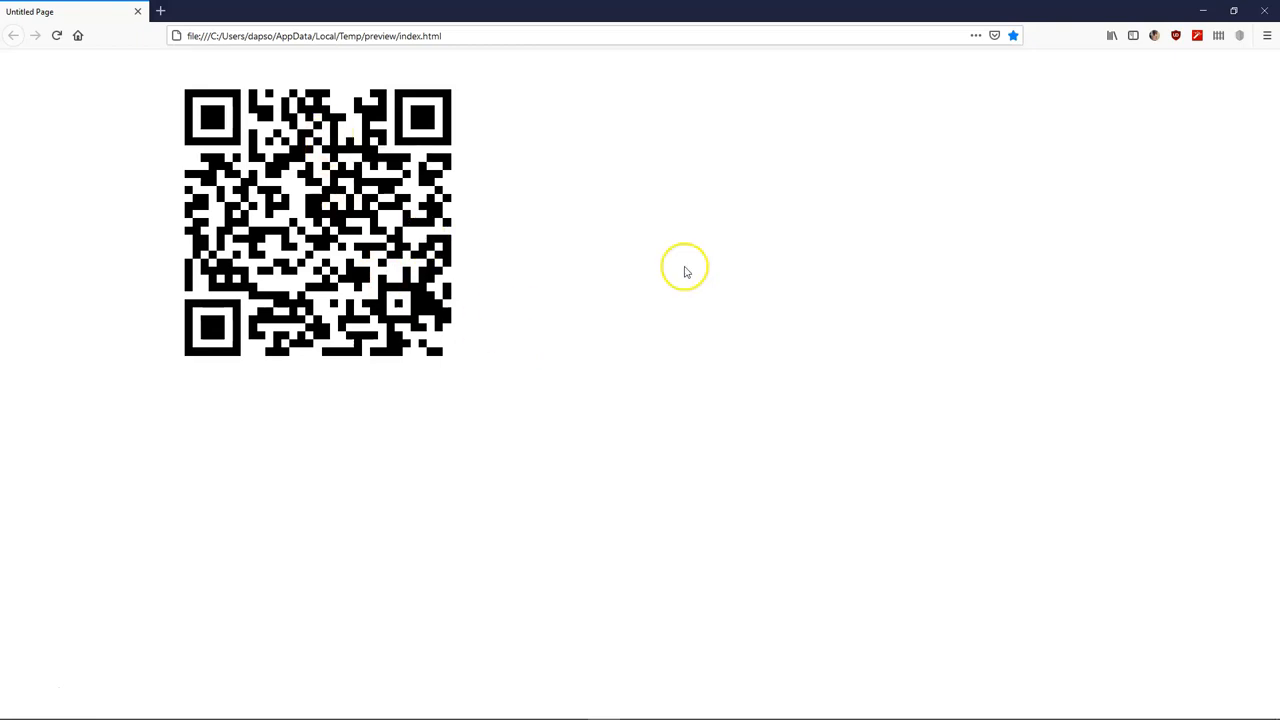
mouse_move(890, 236)
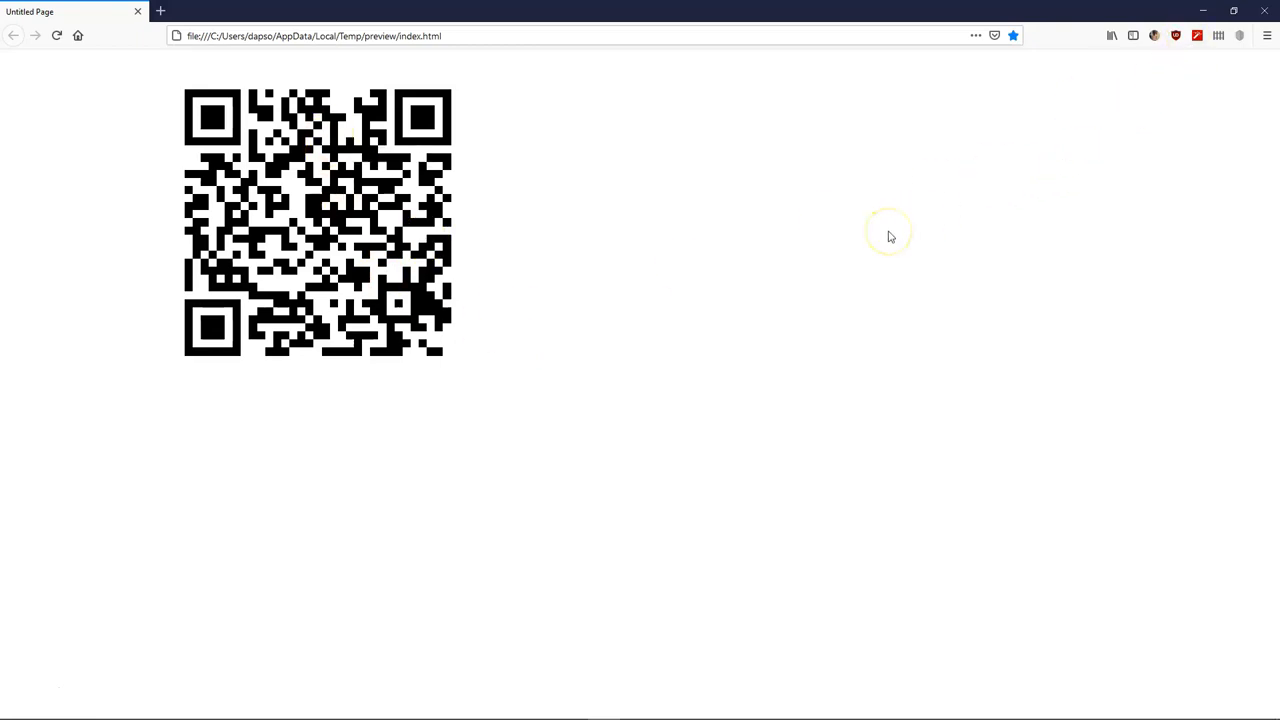